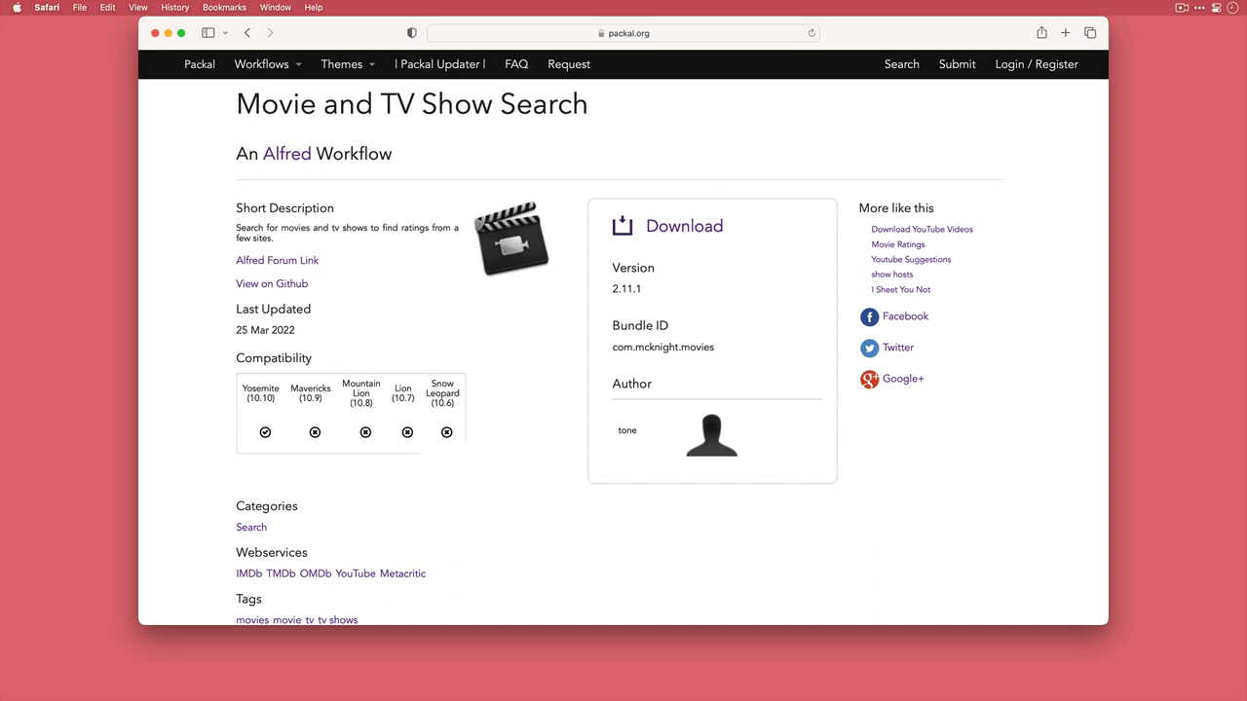
Step: Download the Movie and TV Show Search workflow from Packal, allowing downloads from packal.org
{"action": "left_click", "coordinate": [623, 34]}
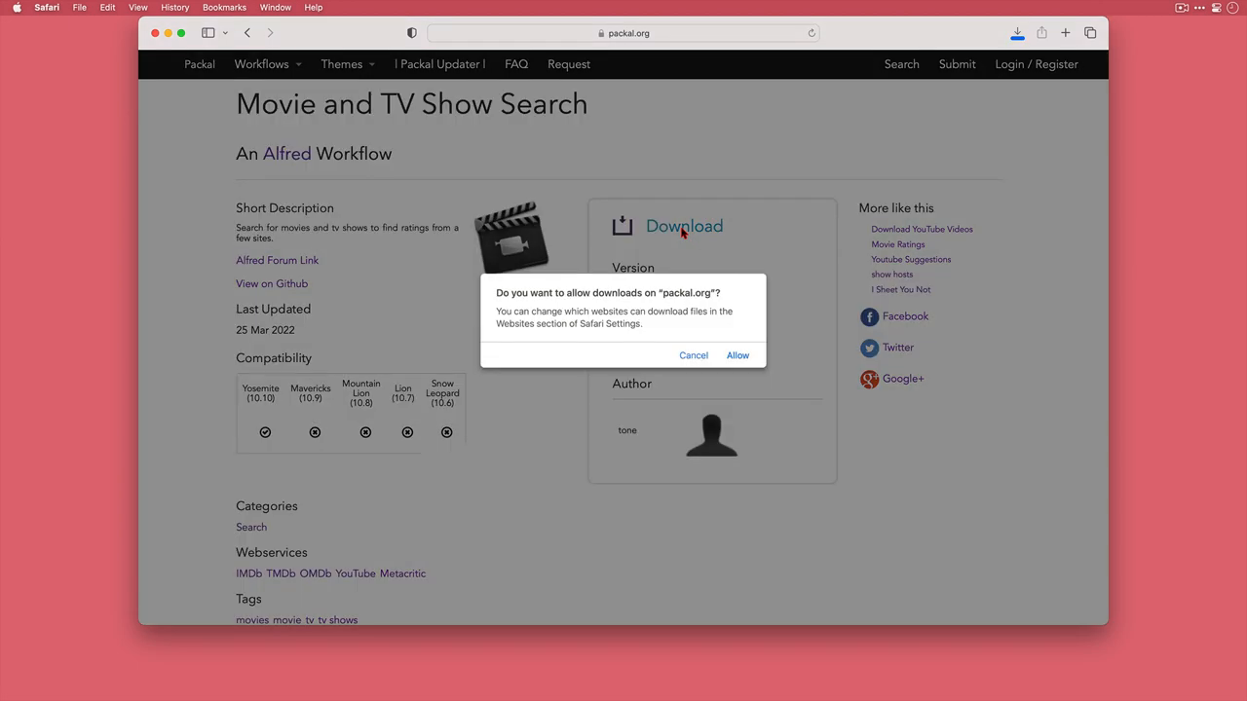
{"action": "left_click", "coordinate": [737, 354]}
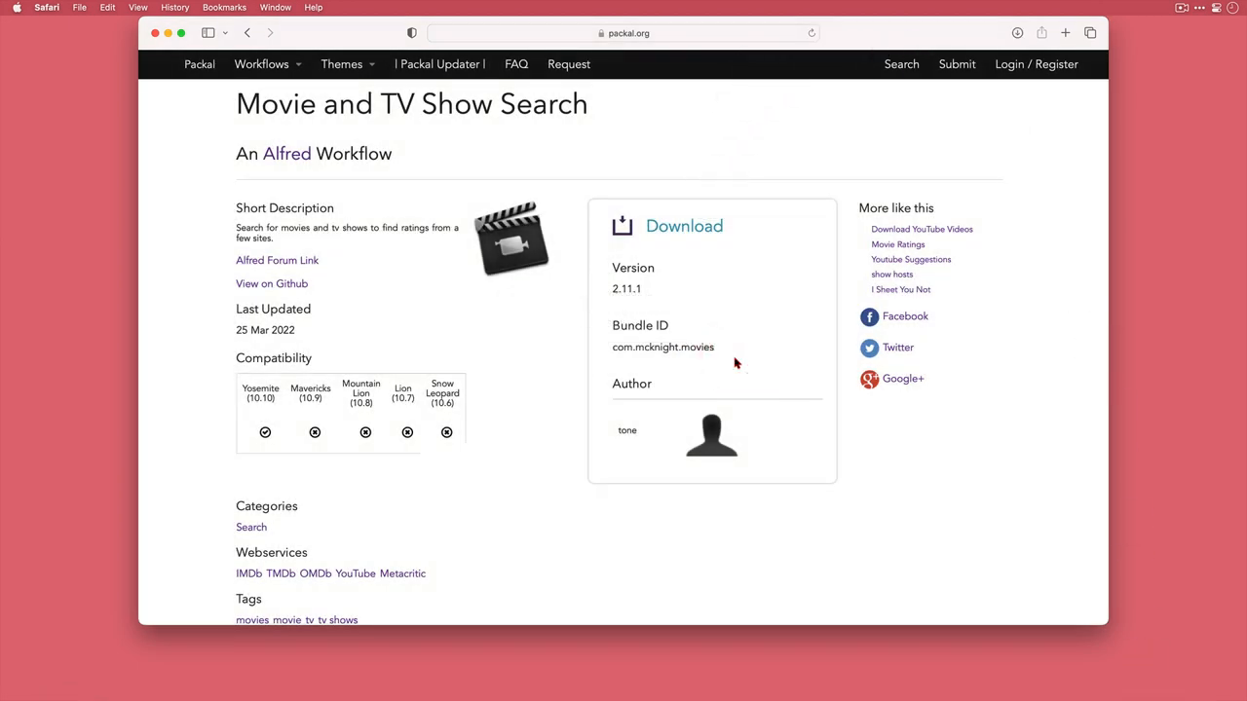
{"action": "mouse_move", "coordinate": [978, 144]}
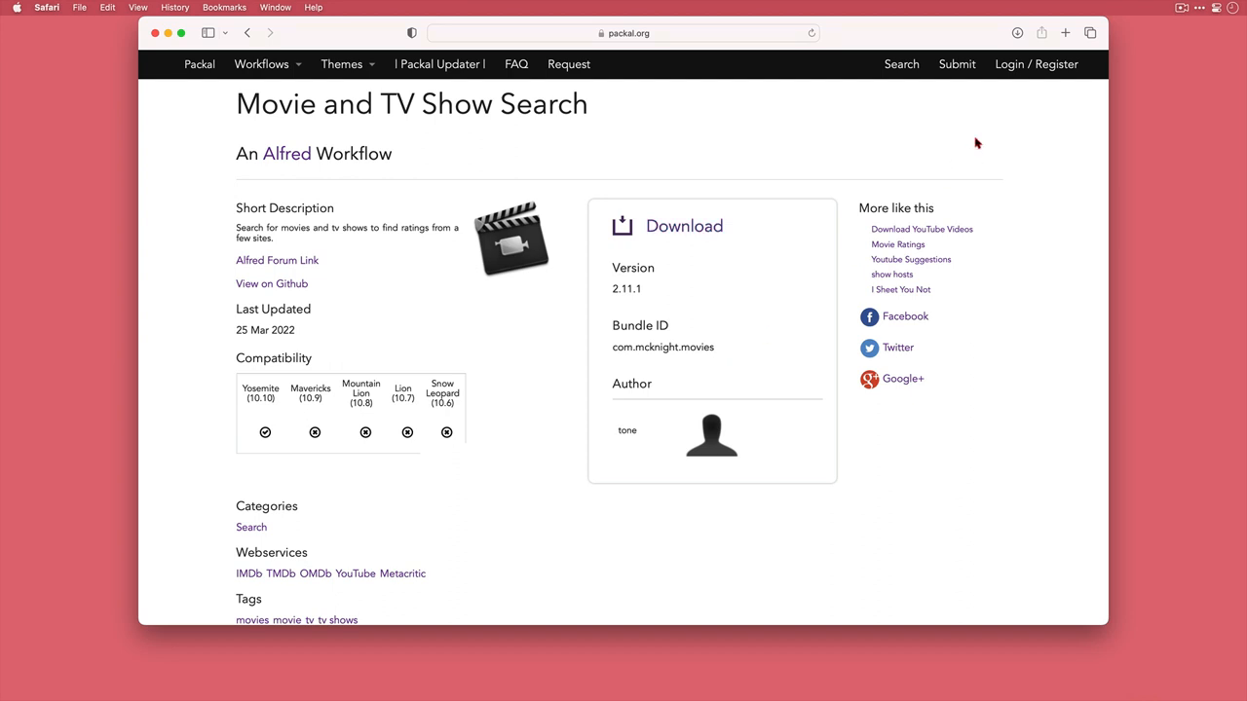
Step: Import the downloaded workflow into the Tools category with locale UK and install it
{"action": "left_click", "coordinate": [1017, 31]}
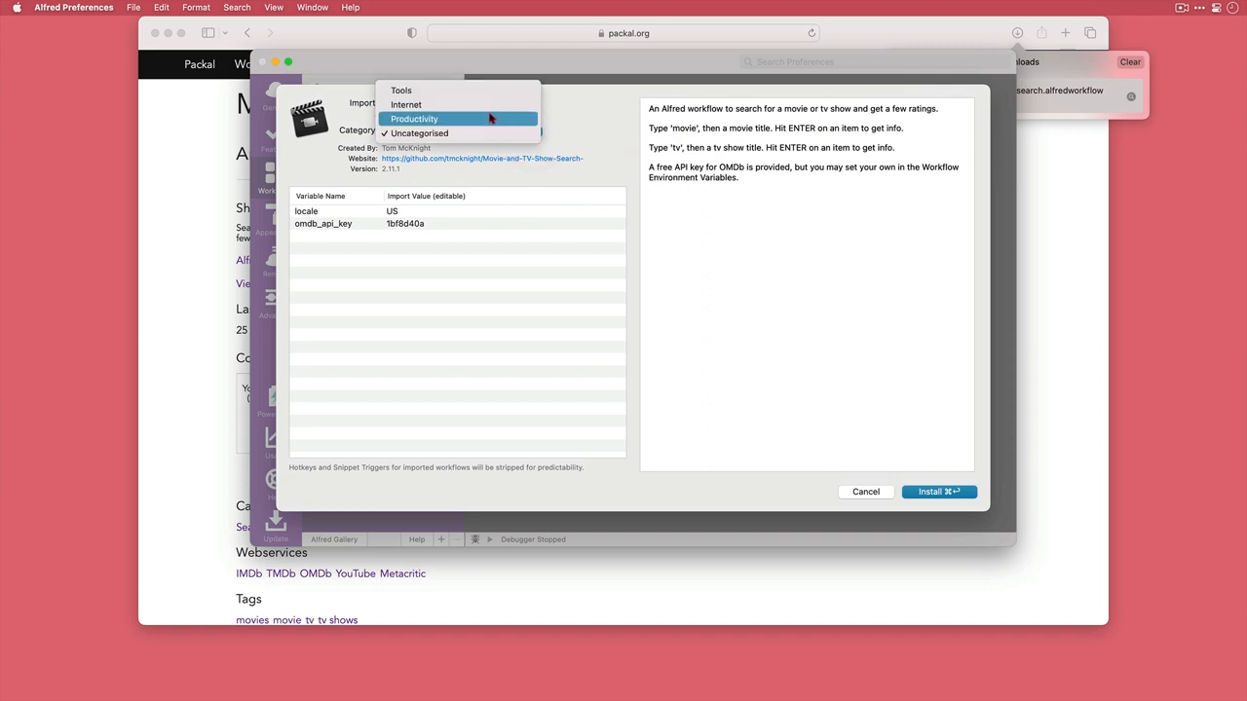
{"action": "left_click", "coordinate": [401, 90]}
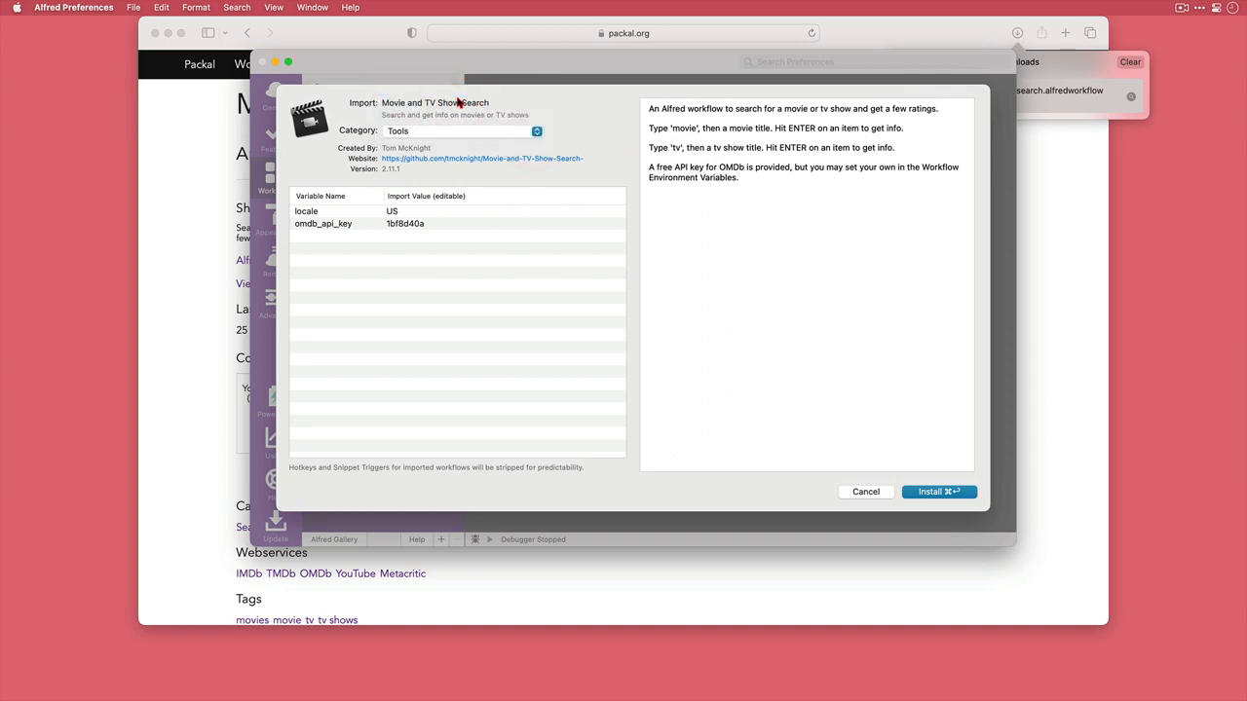
{"action": "mouse_move", "coordinate": [425, 191]}
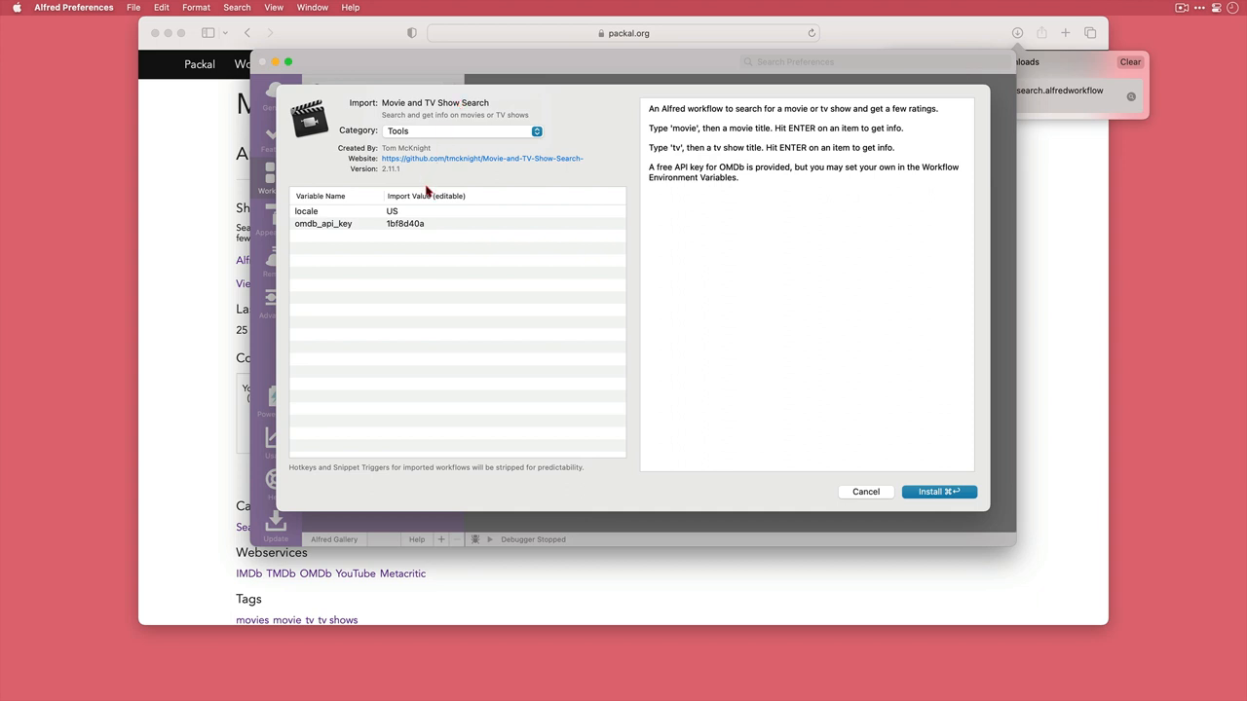
{"action": "left_click", "coordinate": [392, 210]}
{"action": "type", "text": "K"}
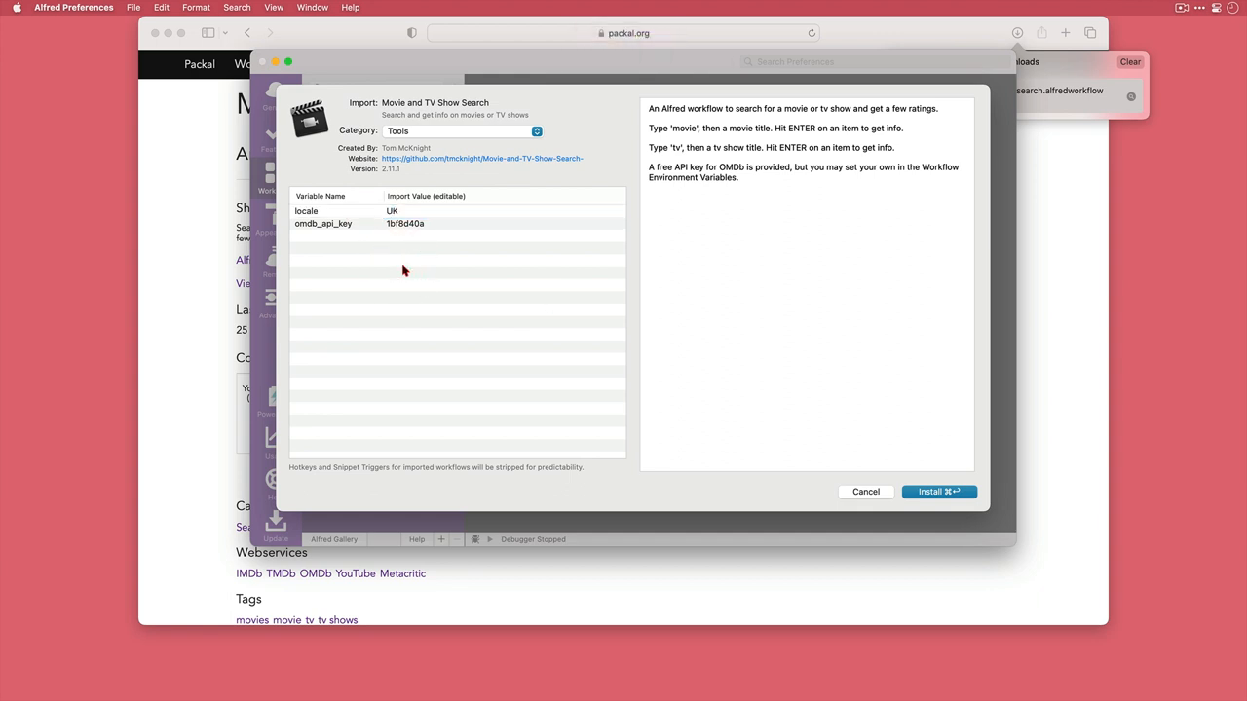
{"action": "left_click", "coordinate": [937, 490]}
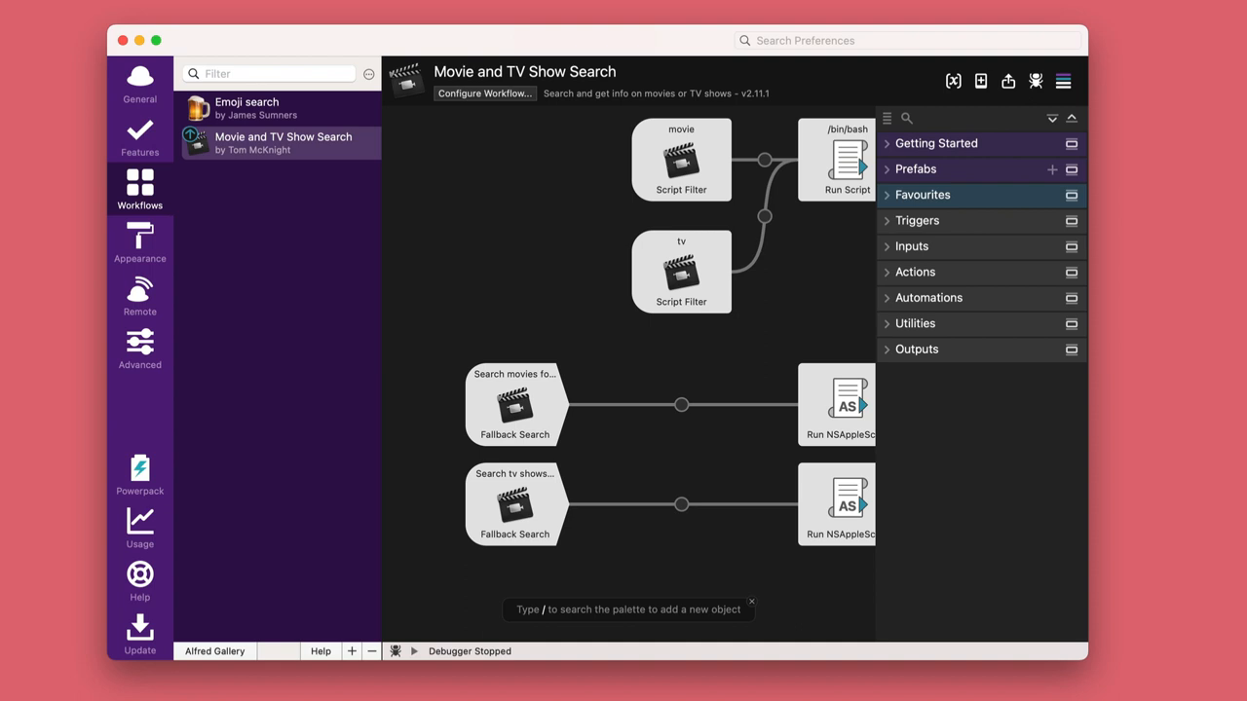
Step: Edit the movie Script Filter so its keyword is 'mv' and save the change
{"action": "left_click", "coordinate": [682, 160]}
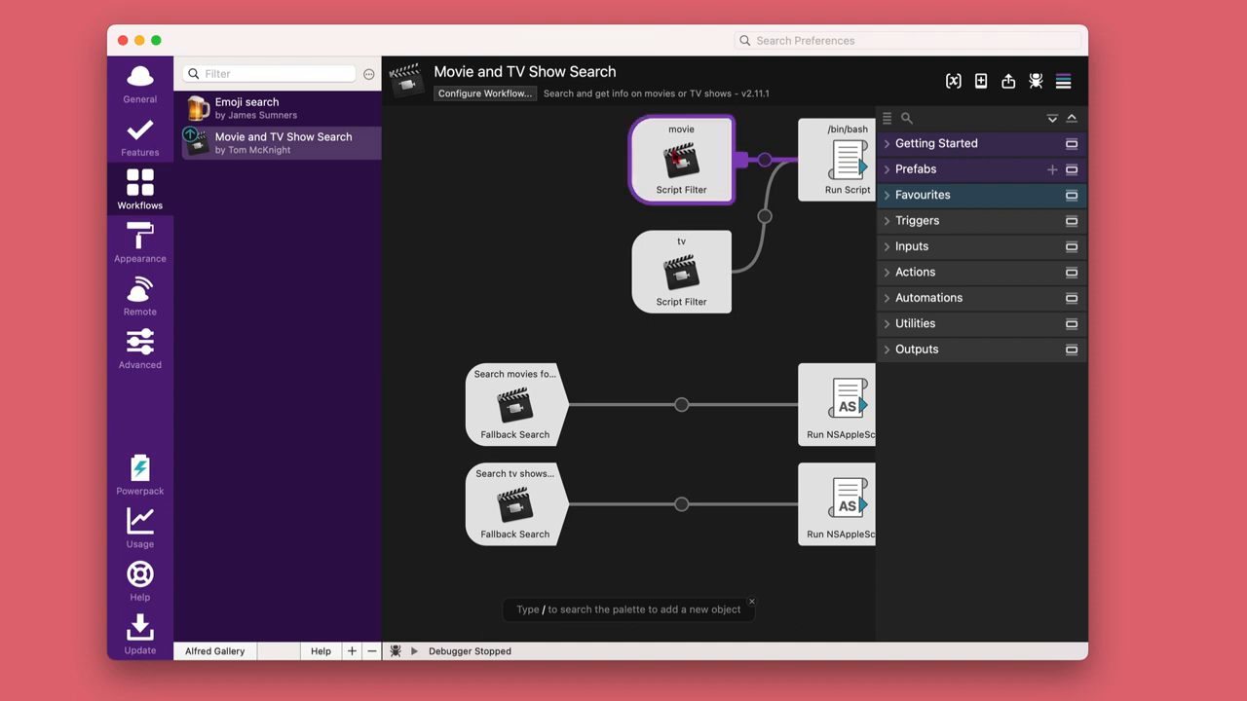
{"action": "double_click", "coordinate": [682, 160]}
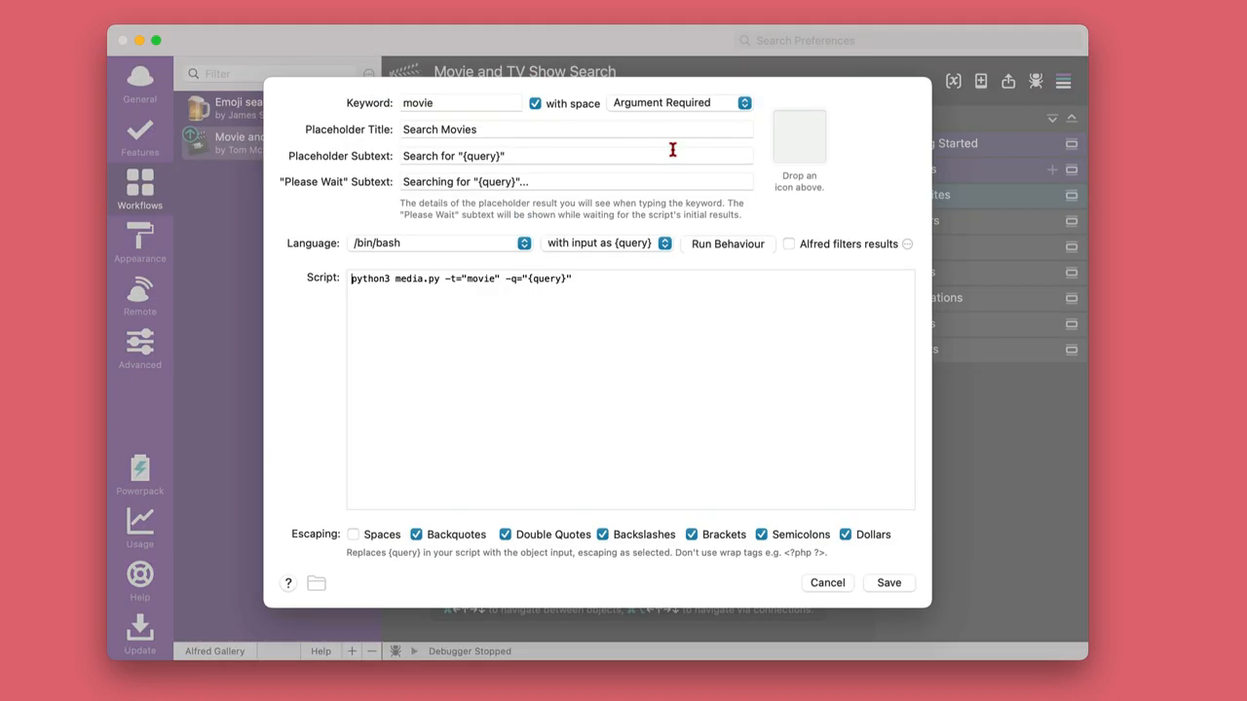
{"action": "left_click", "coordinate": [460, 101]}
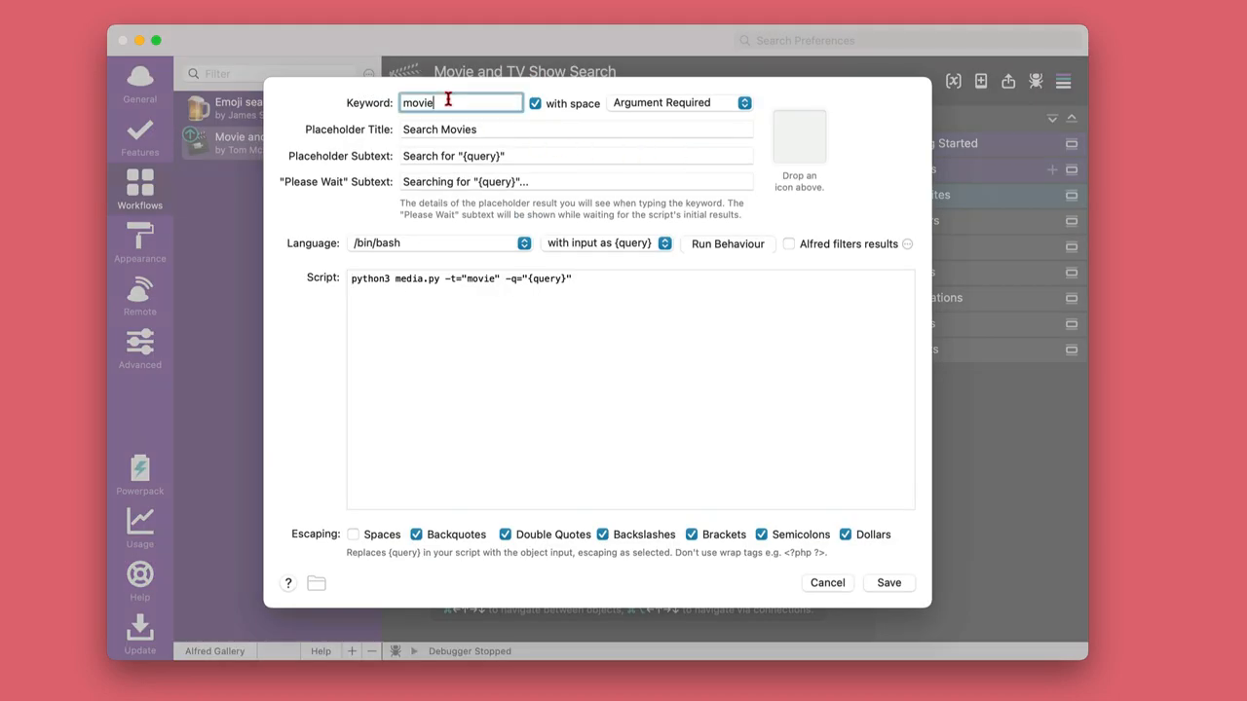
{"action": "type", "text": "mv"}
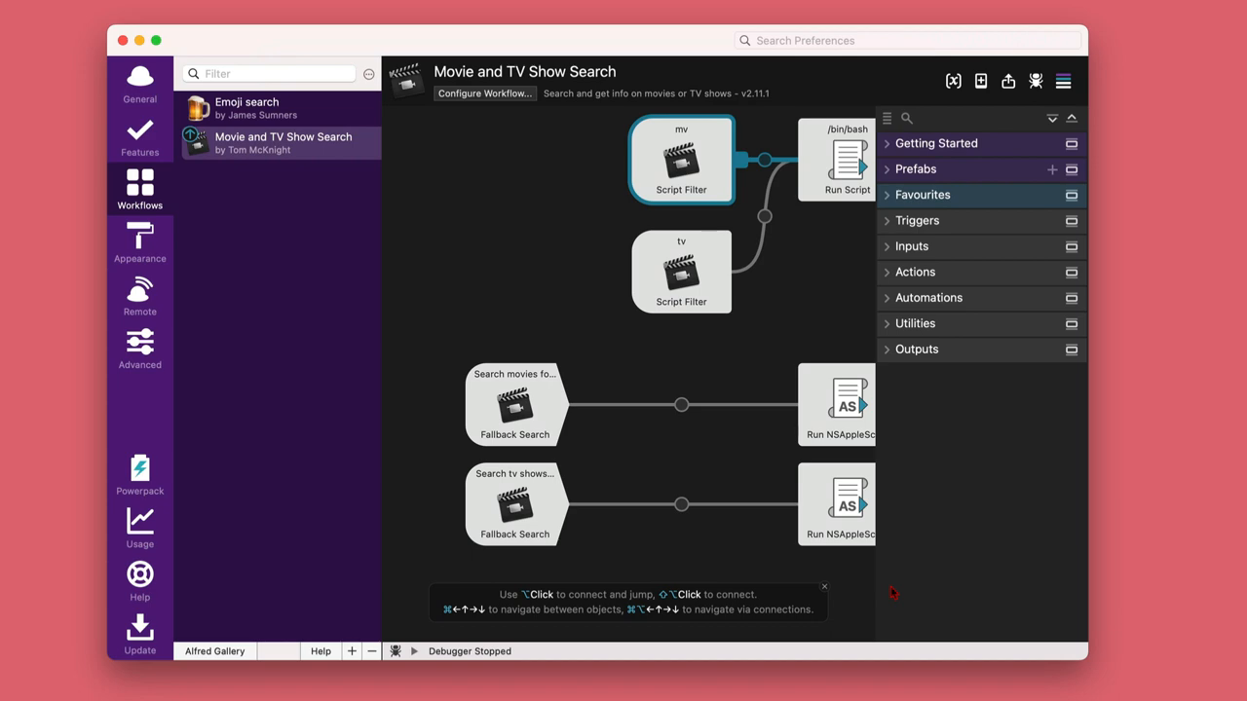
{"action": "mouse_move", "coordinate": [731, 380]}
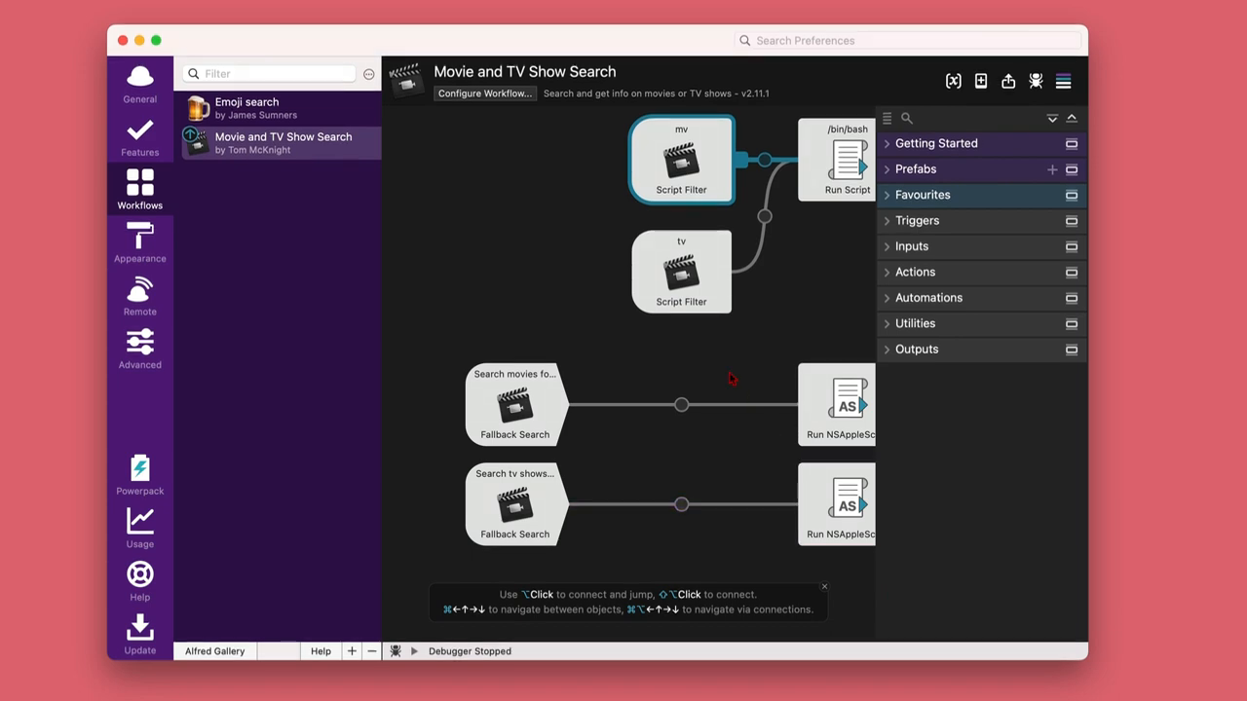
{"action": "double_click", "coordinate": [681, 270]}
{"action": "type", "text": "mv"}
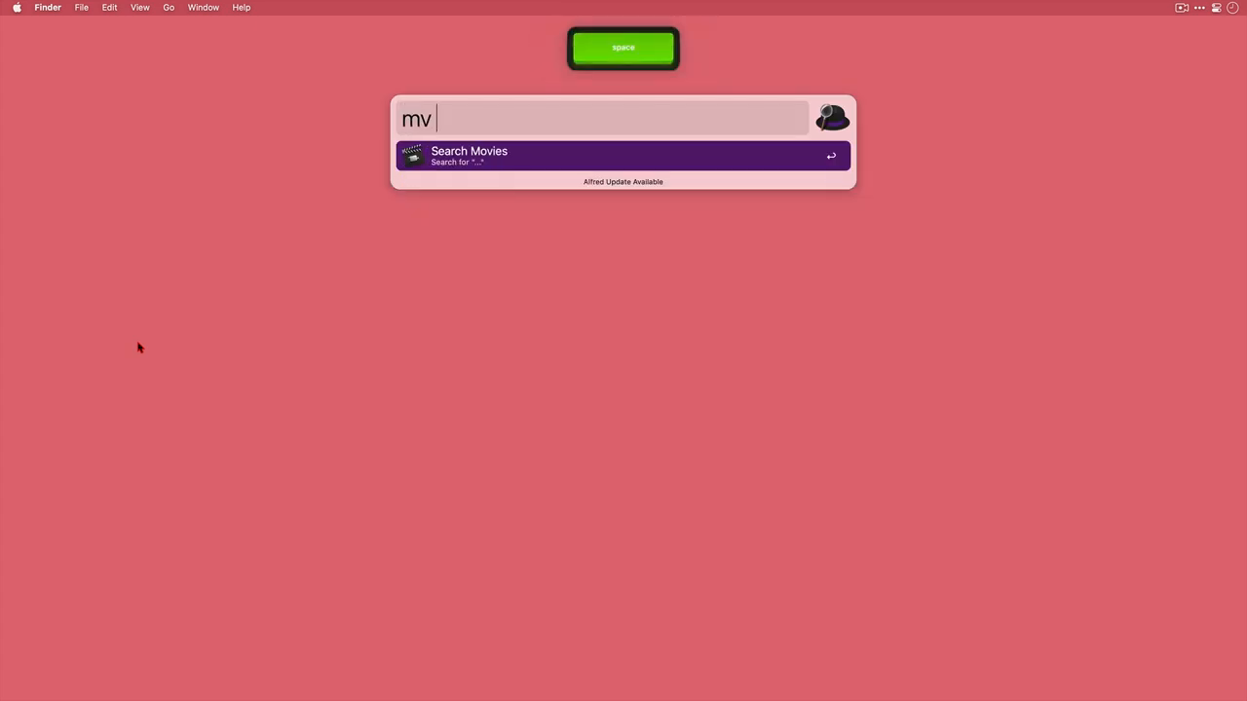
Step: Search 'mv guardians', view the Holiday Special's 6.9 IMDb / 93% ratings and go to its Rotten Tomatoes page
{"action": "type", "text": "guar"}
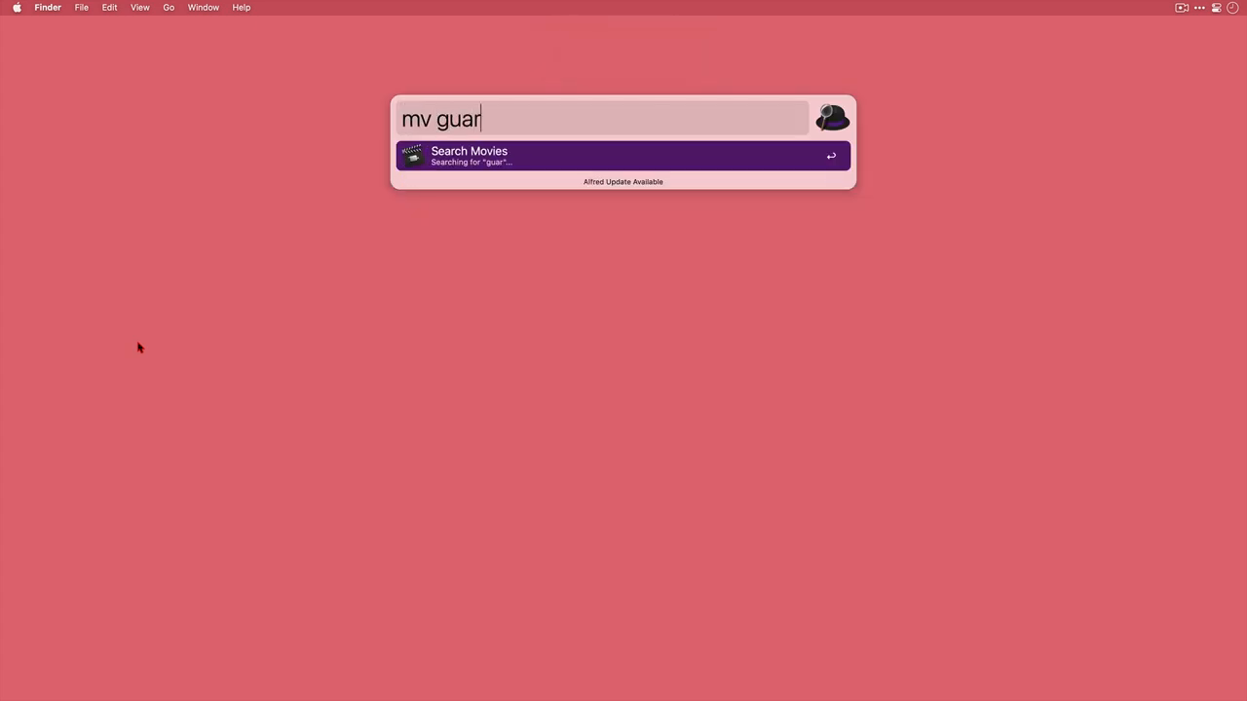
{"action": "type", "text": "dians"}
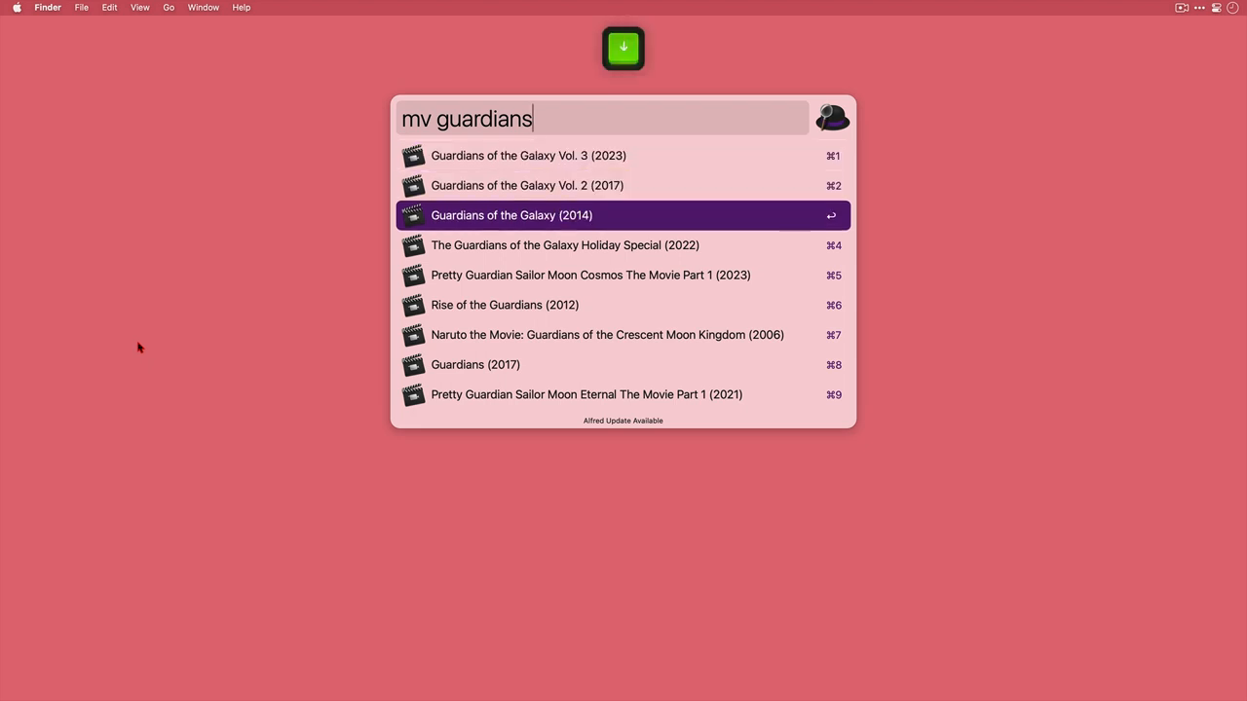
{"action": "key", "text": "Return"}
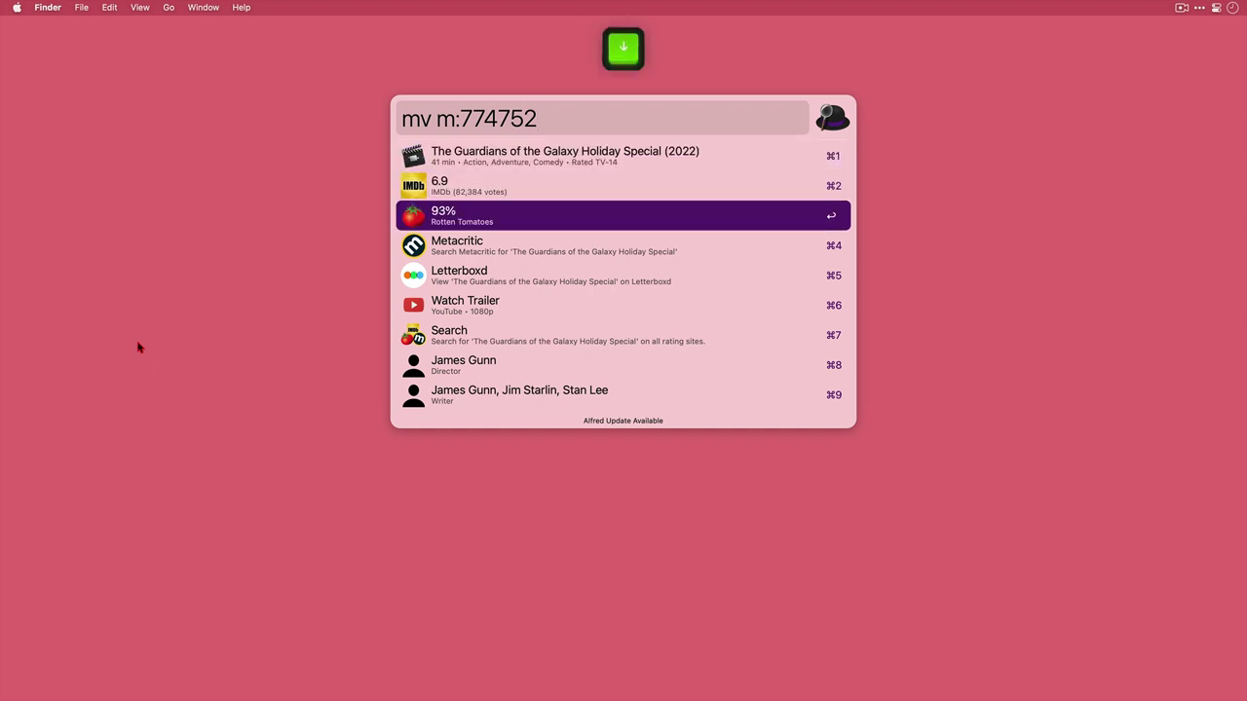
{"action": "key", "text": "return"}
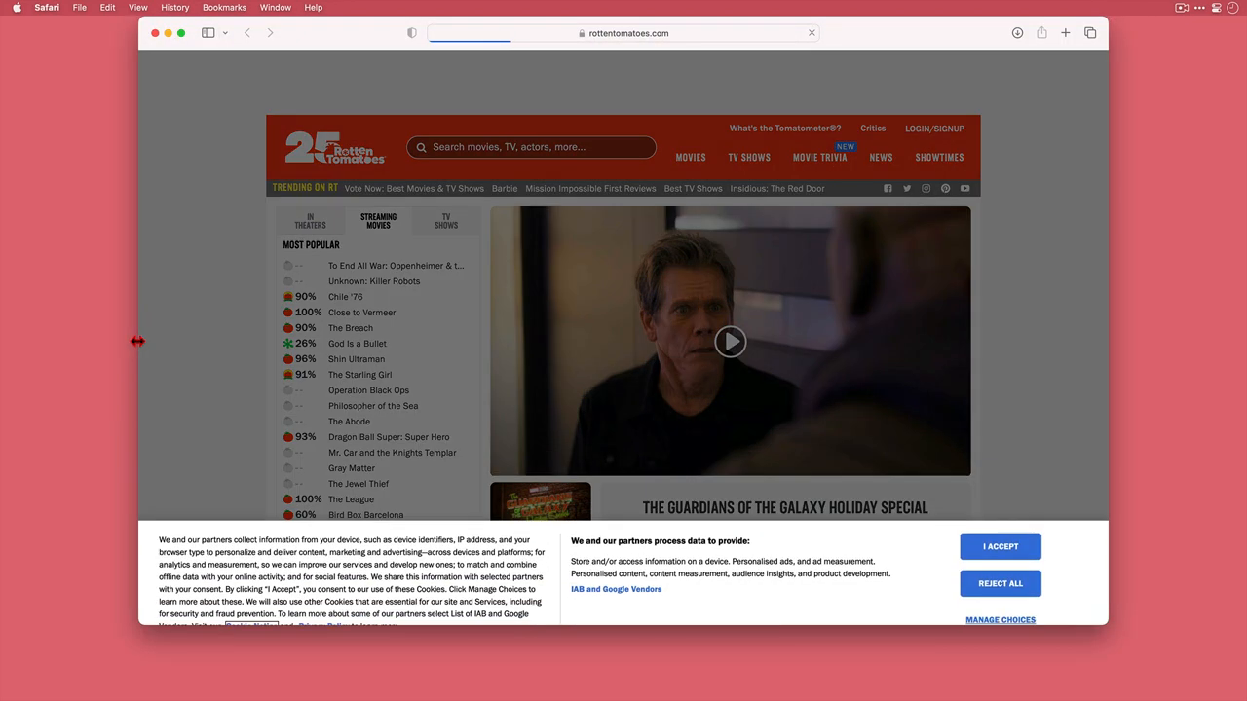
Step: Read the Holiday Special's 93% Tomatometer, 80% audience score and consensus, then close the page
{"action": "left_click", "coordinate": [999, 546]}
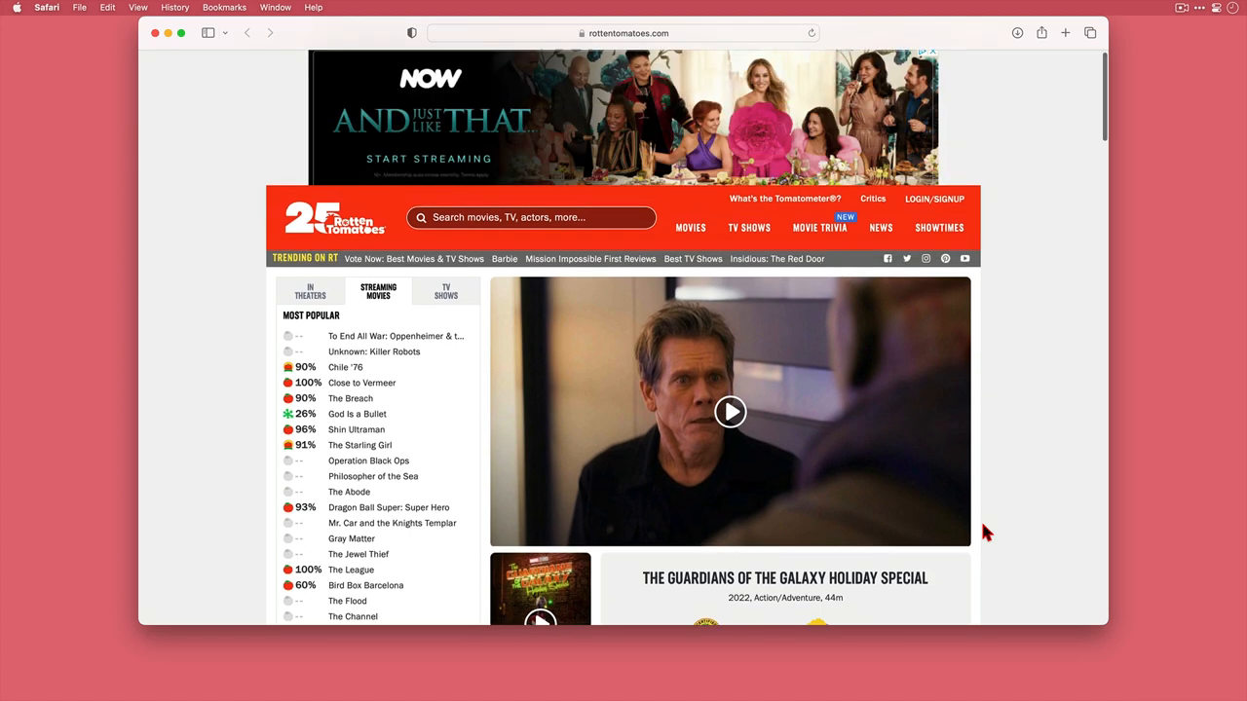
{"action": "scroll", "scroll_direction": "down", "scroll_amount": 3}
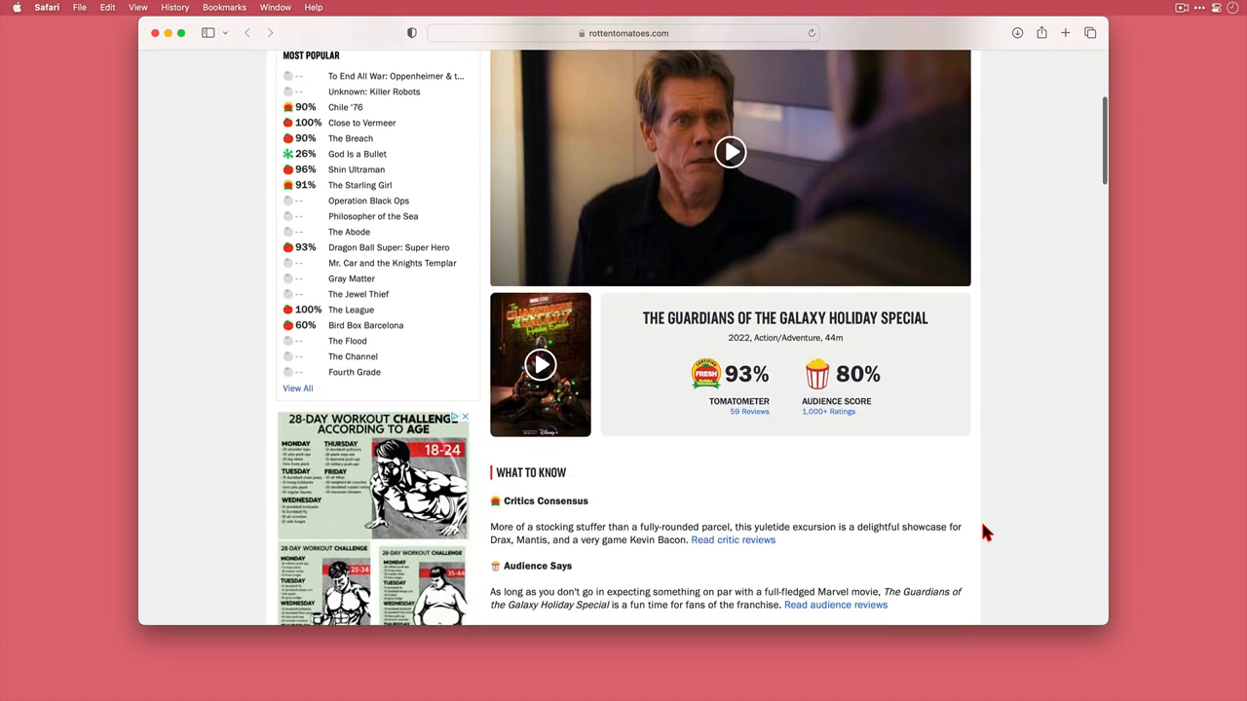
{"action": "scroll", "scroll_direction": "down", "scroll_amount": 3}
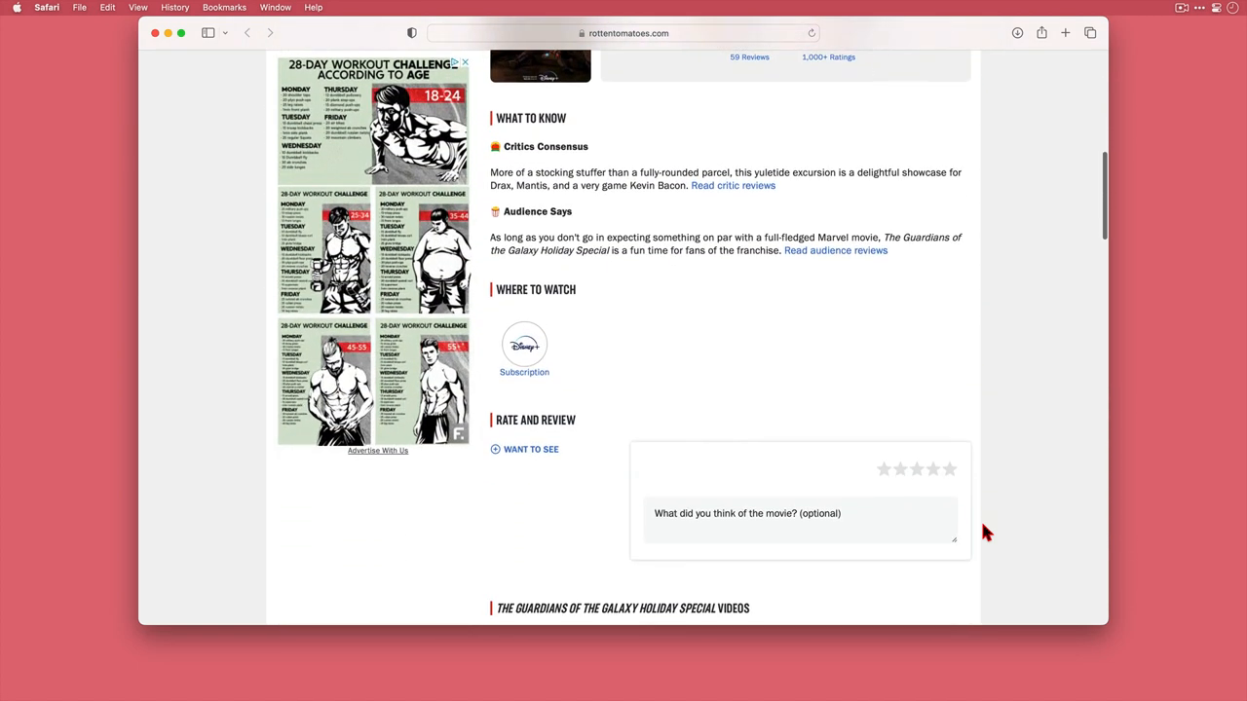
{"action": "key", "text": "cmd+w"}
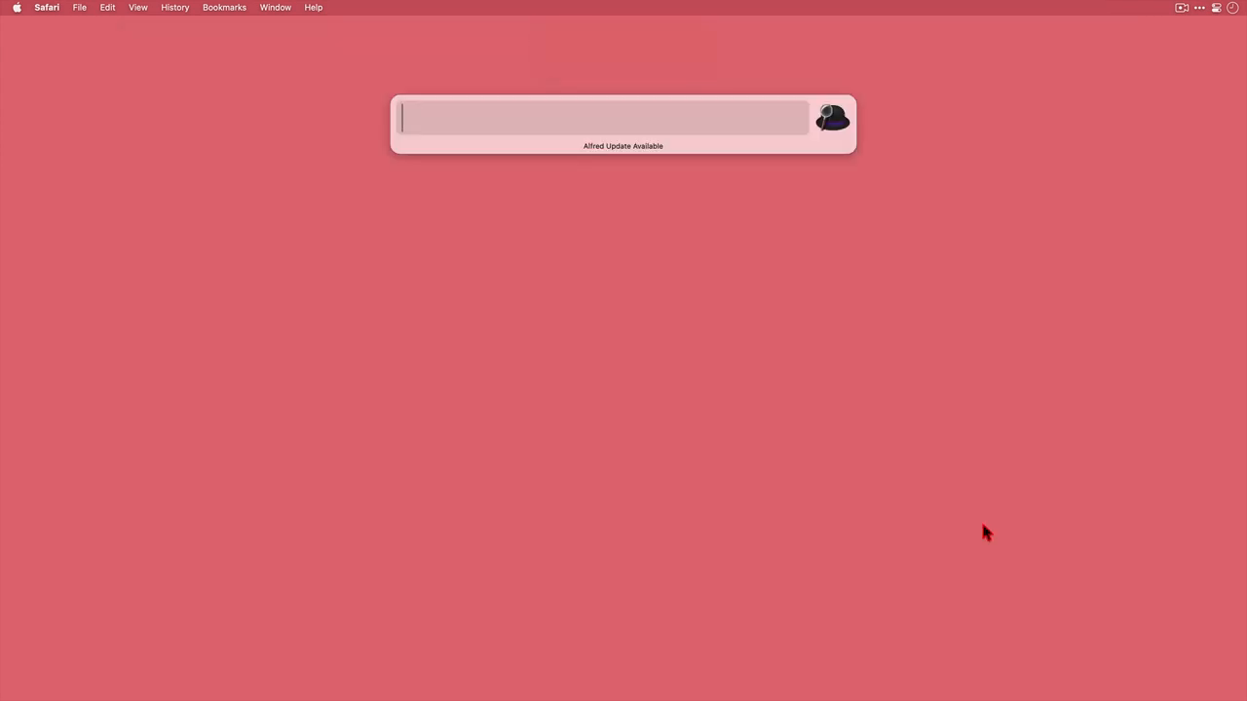
Step: Search 'mv top gun', view Top Gun: Maverick's 8.3 IMDb / 96% ratings, watch its YouTube trailer and close it
{"action": "type", "text": "mv"}
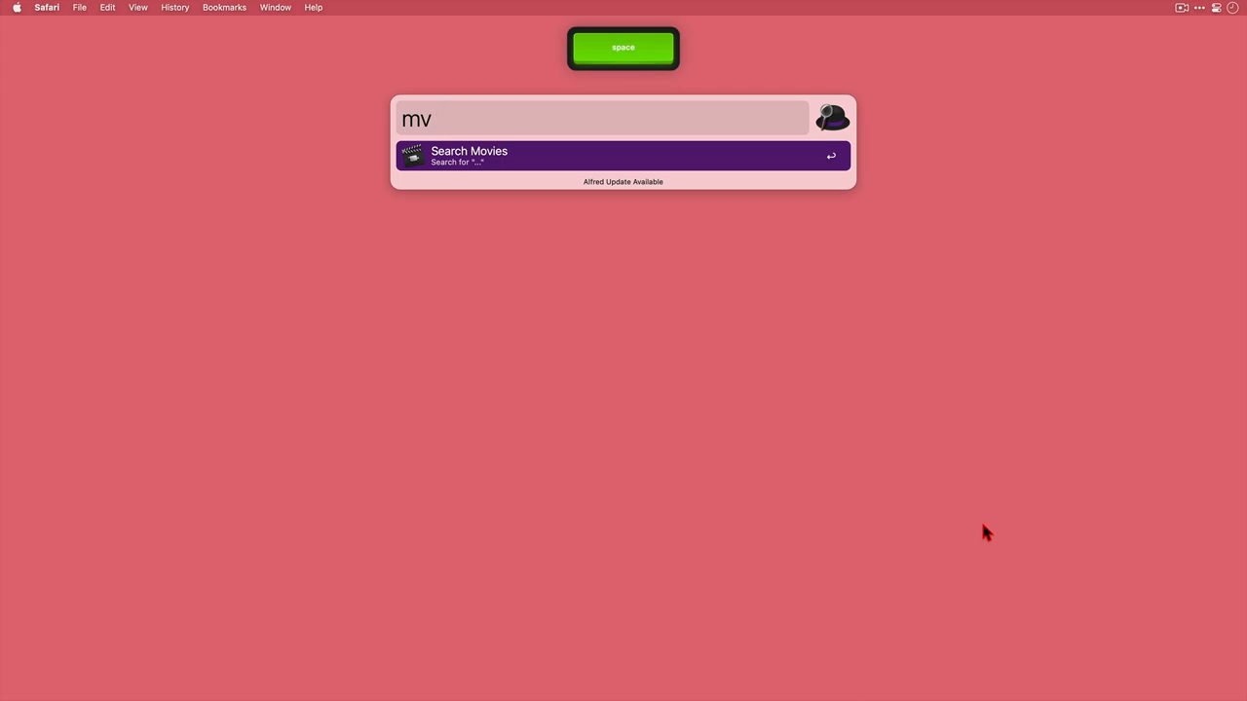
{"action": "type", "text": "top gun"}
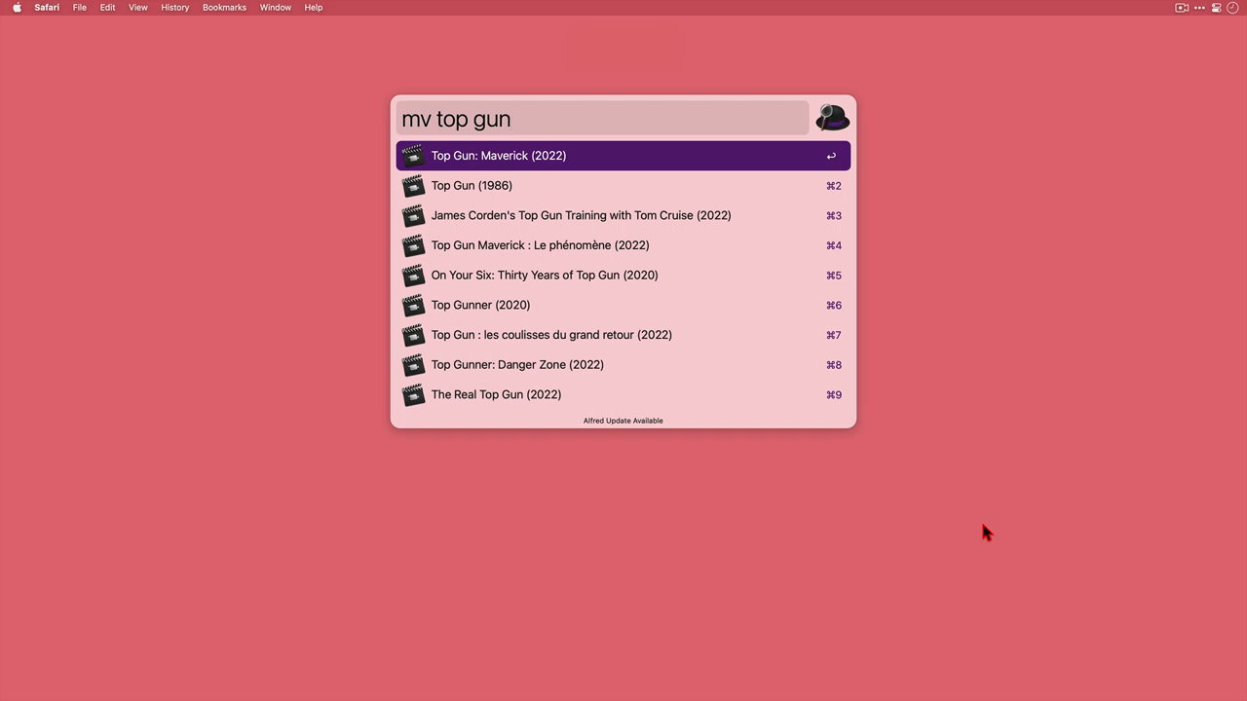
{"action": "key", "text": "return"}
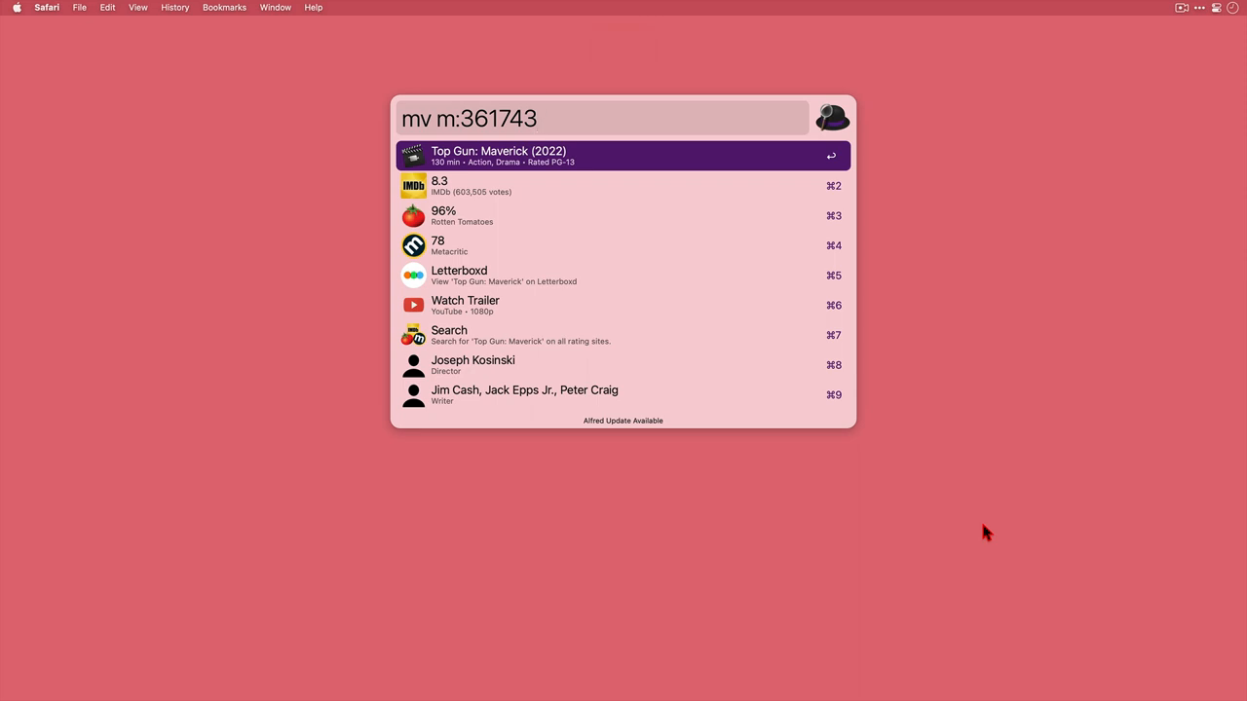
{"action": "key", "text": "Down"}
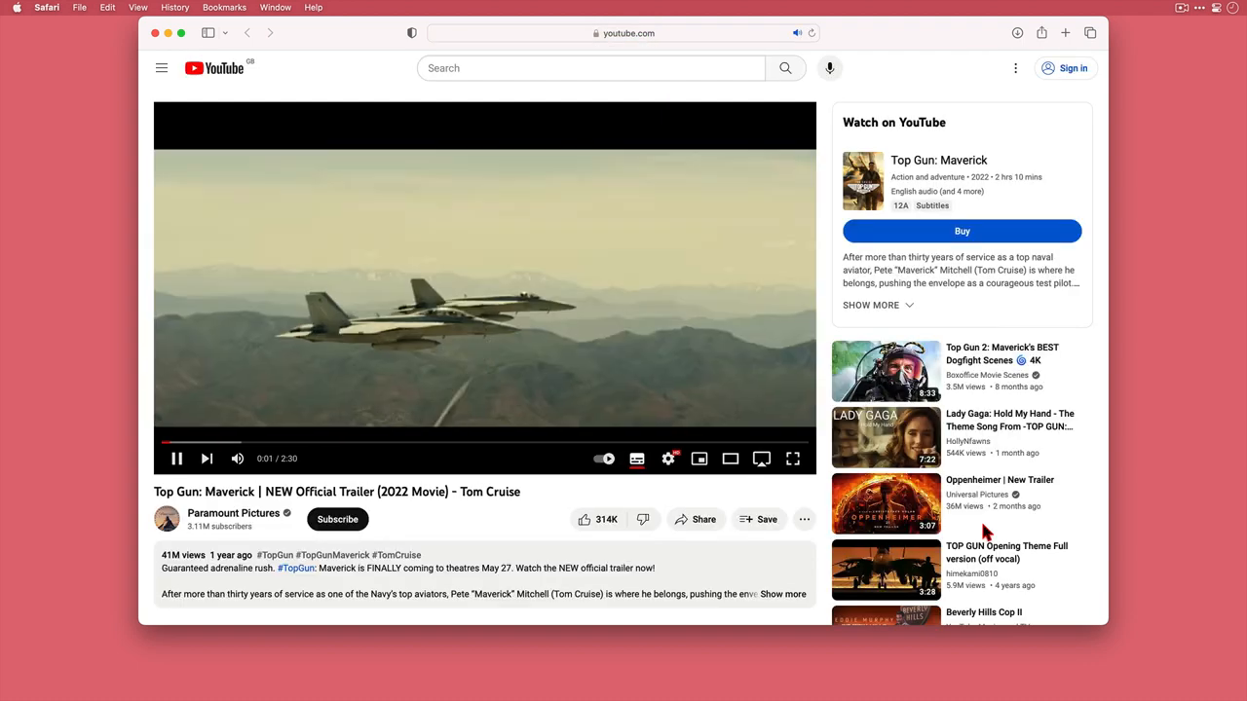
{"action": "key", "text": "cmd+w"}
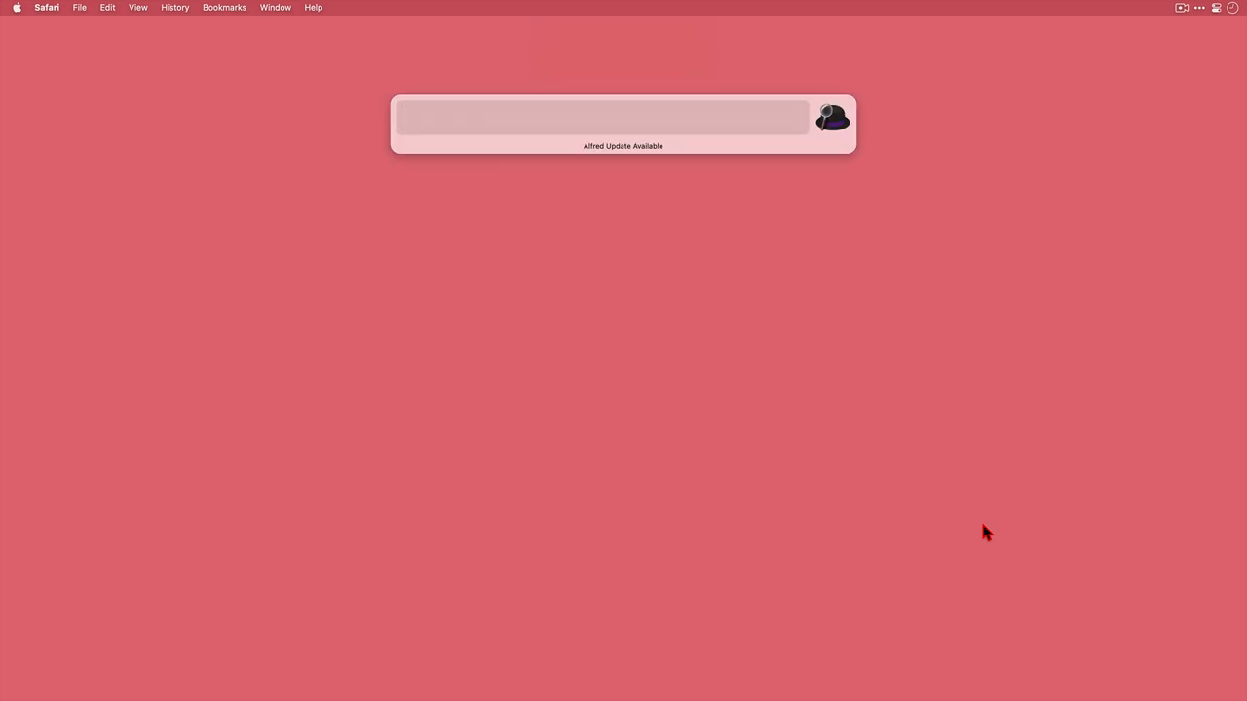
Step: Search 'tv ted lasso' and open Ted Lasso's pages on all rating sites at once
{"action": "type", "text": "tv"}
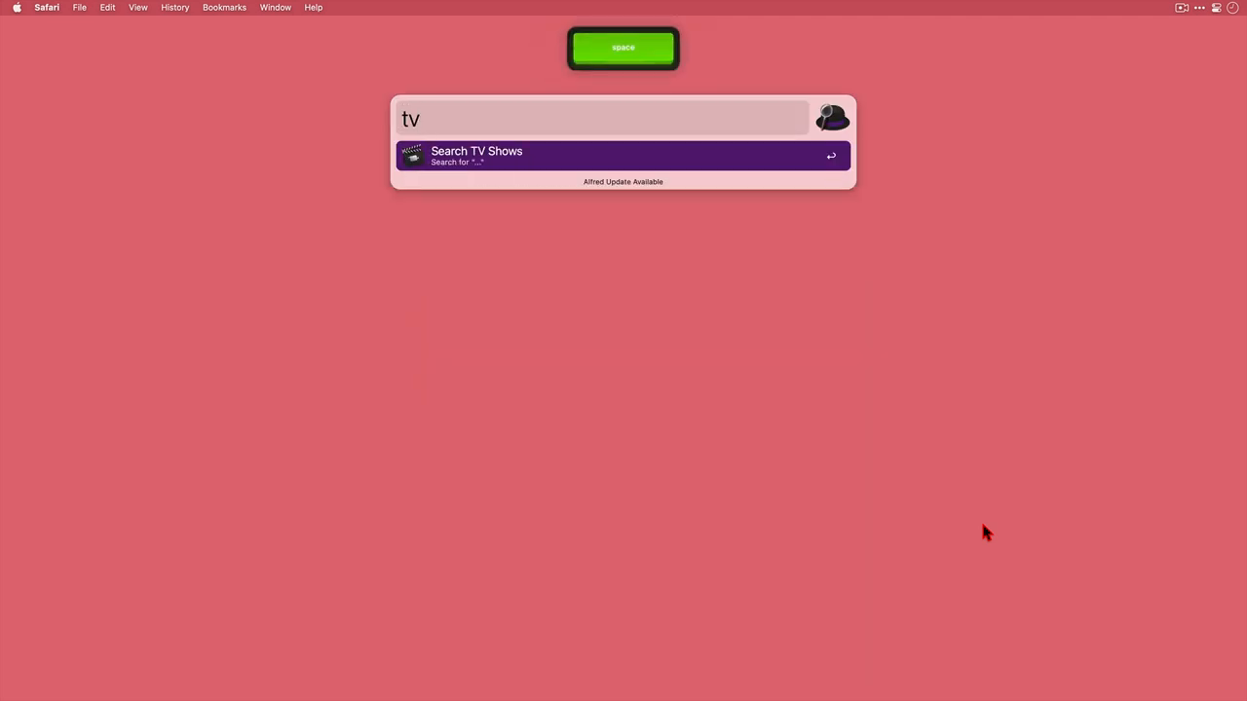
{"action": "type", "text": "ted lasso"}
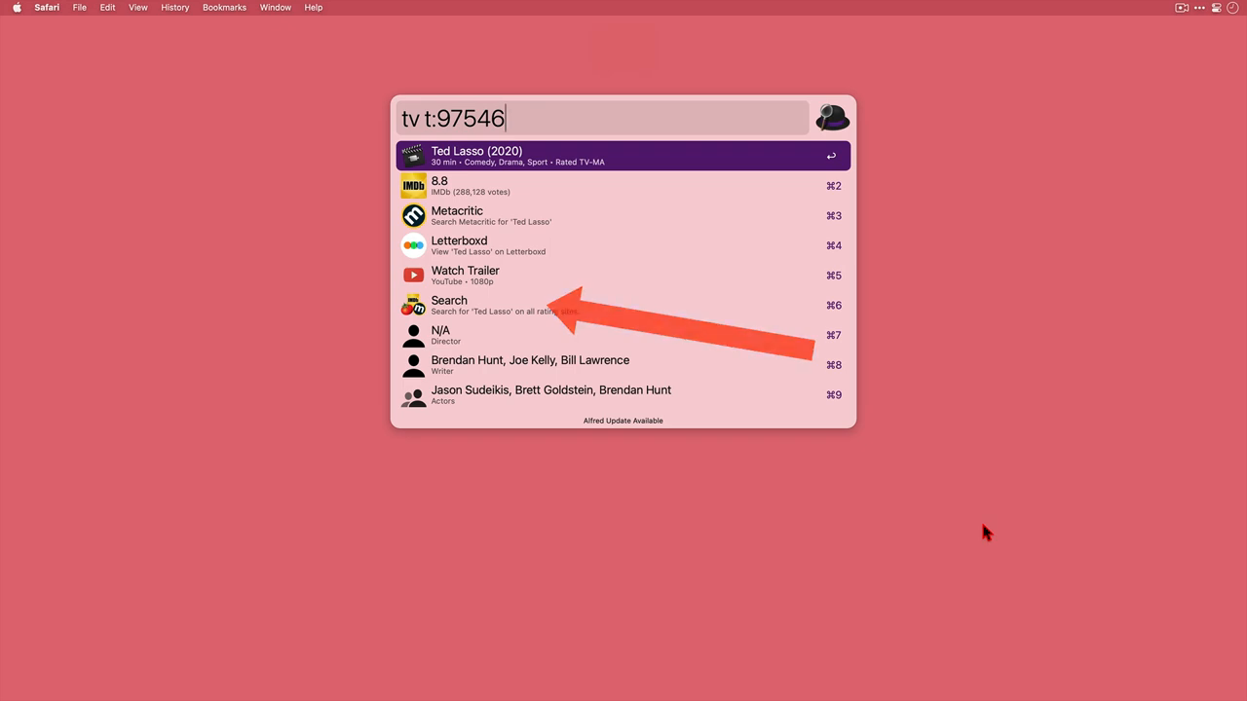
{"action": "key", "text": "Down"}
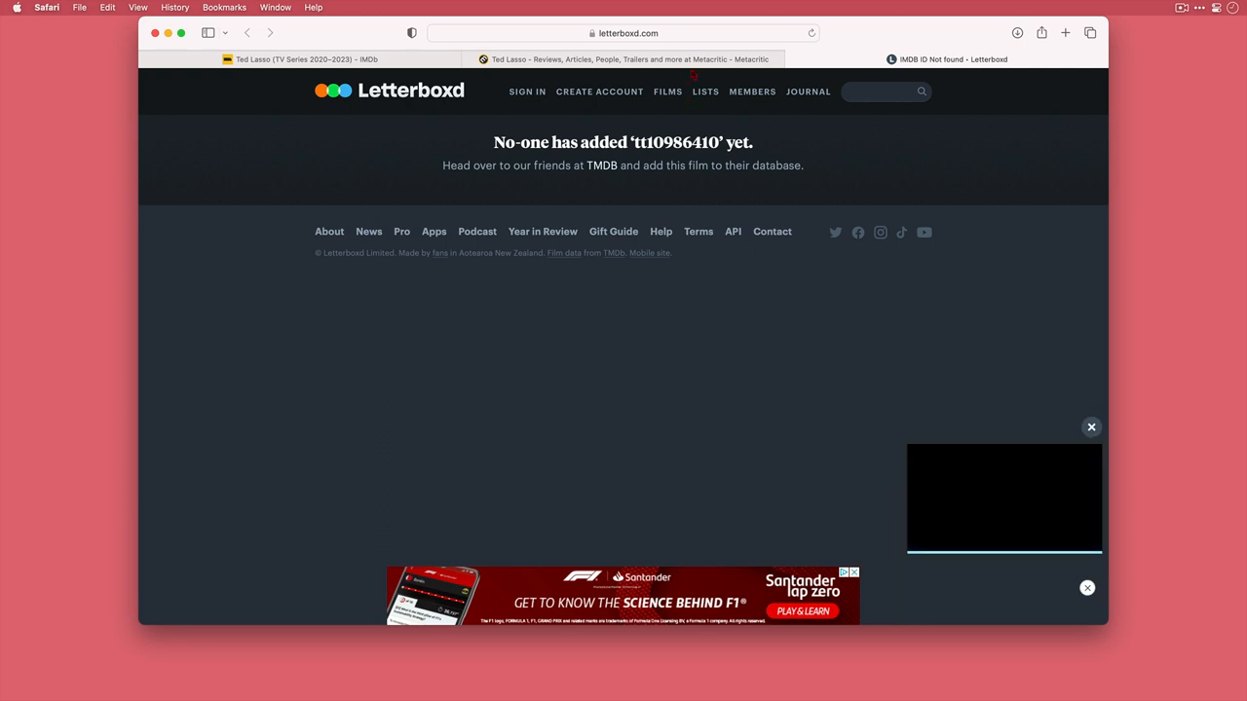
Step: Check Ted Lasso's Metacritic 71 and IMDb 8.8 in Safari, then quit the browser
{"action": "left_click", "coordinate": [623, 58]}
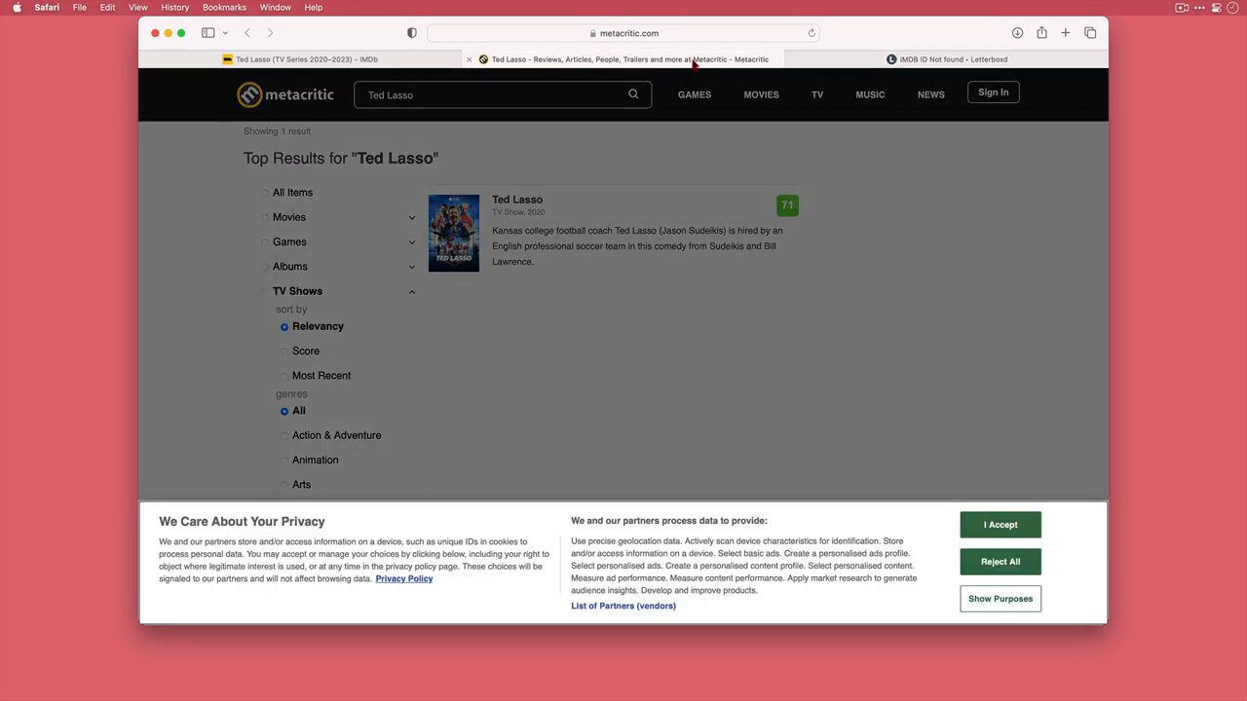
{"action": "left_click", "coordinate": [1000, 524]}
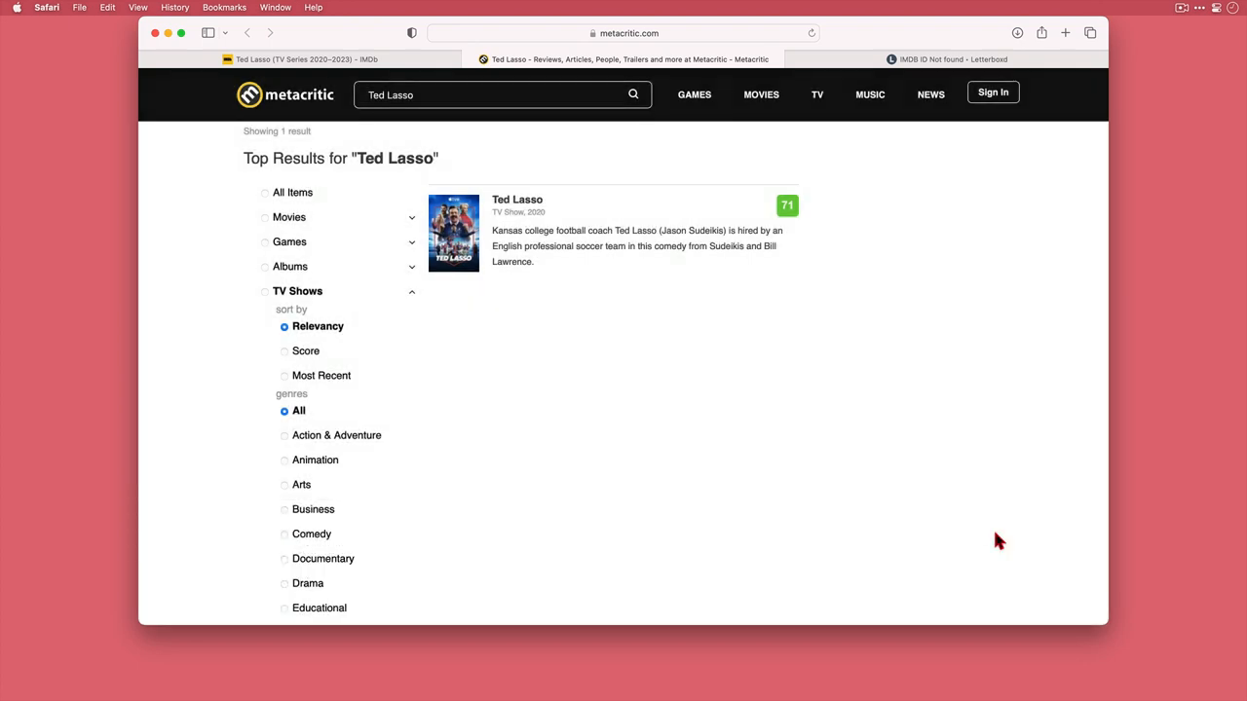
{"action": "left_click", "coordinate": [293, 58]}
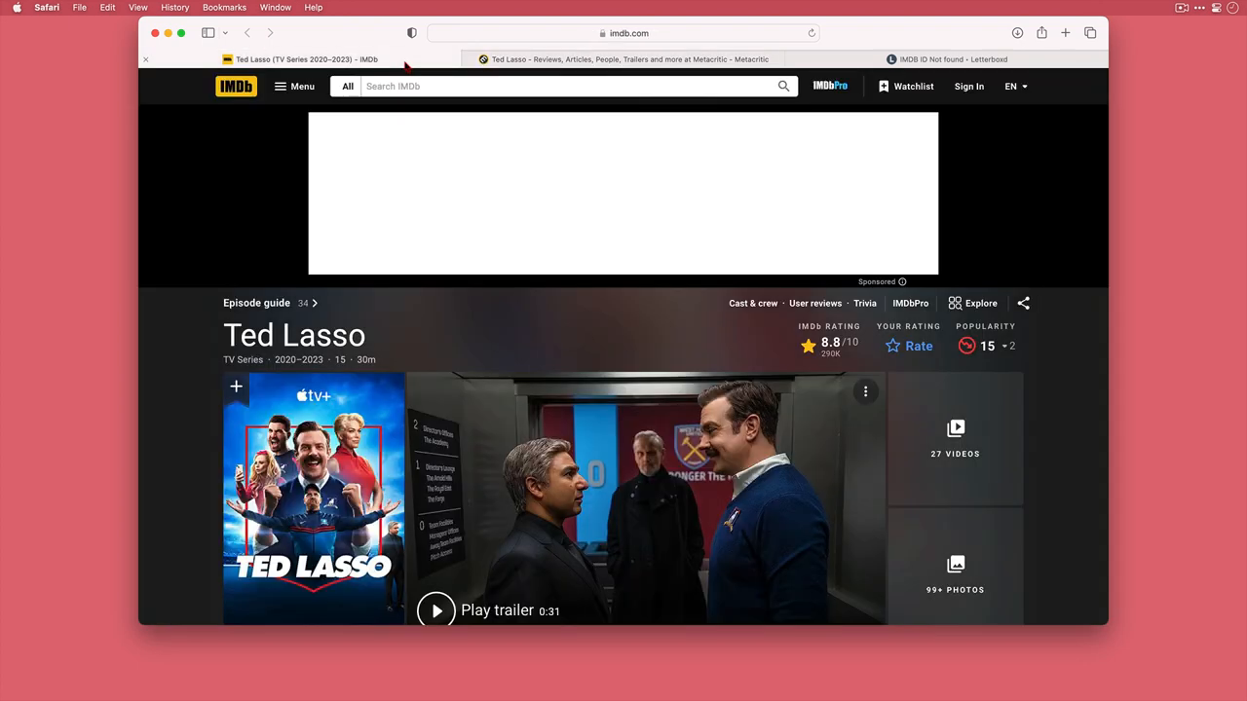
{"action": "left_click", "coordinate": [436, 612]}
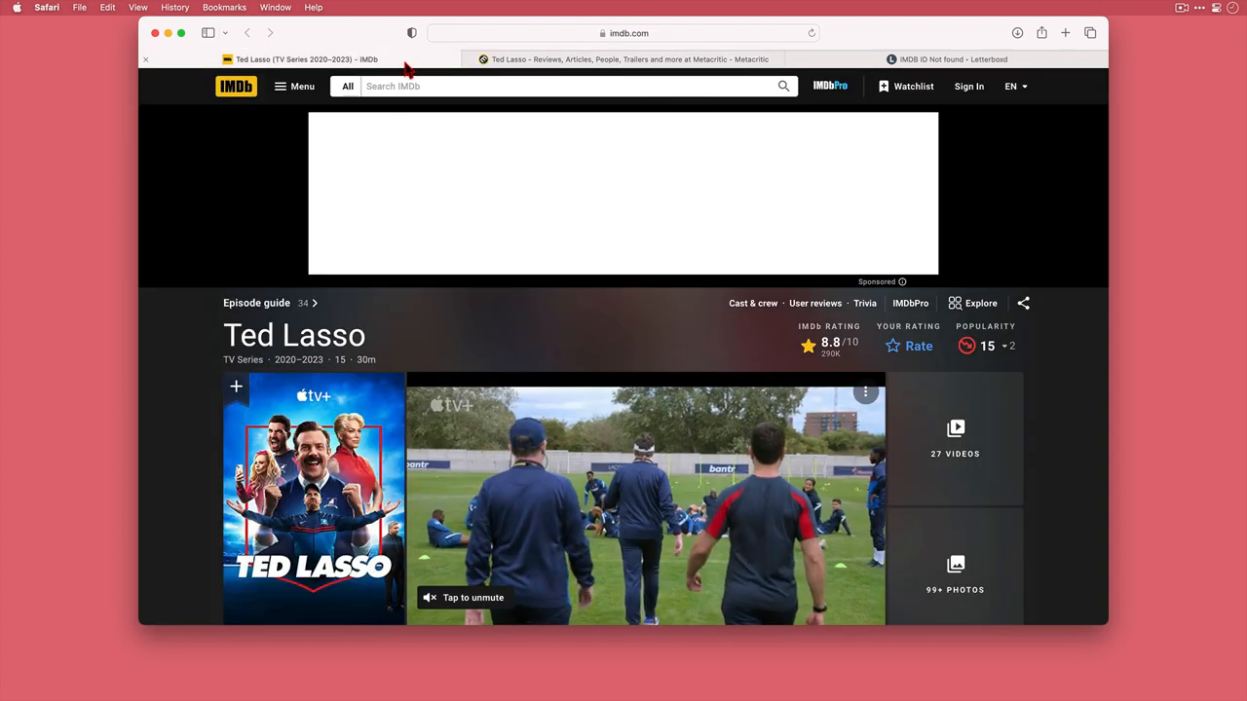
{"action": "key", "text": "cmd+q"}
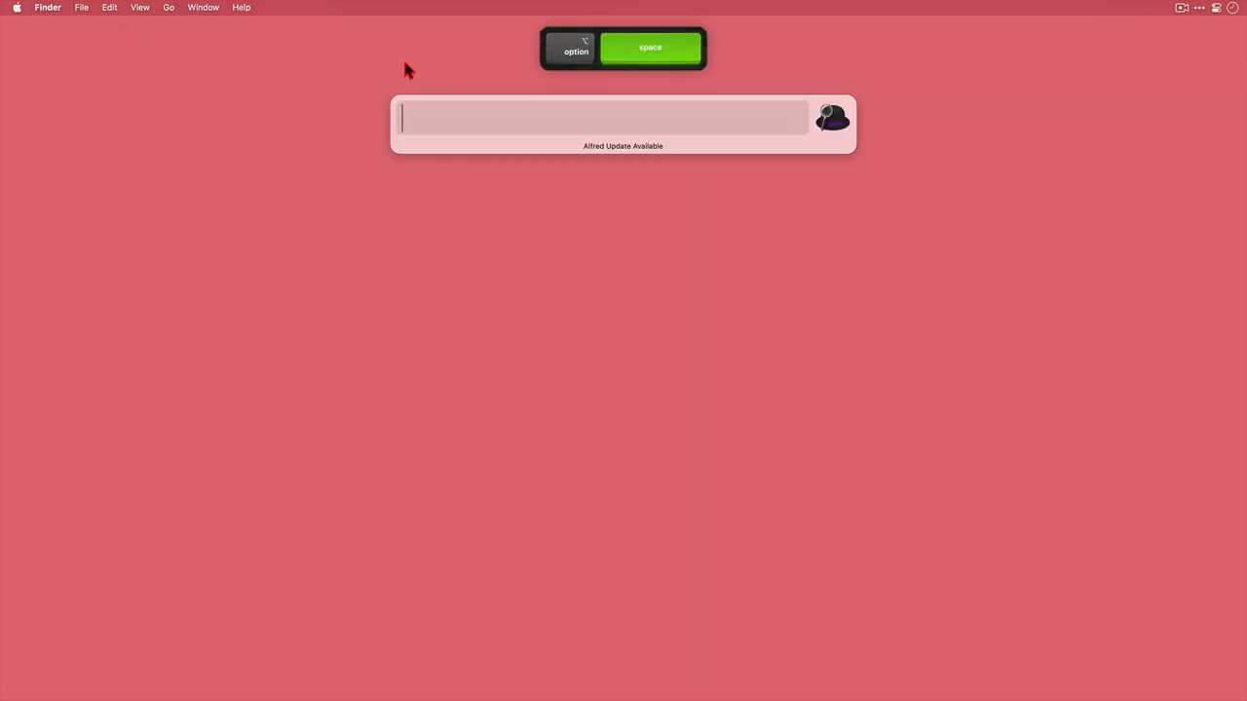
Step: Search 'tv shrink' to show Shrinking (2023) with 8.0 IMDb and move to its Actors entry
{"action": "type", "text": "tv shr"}
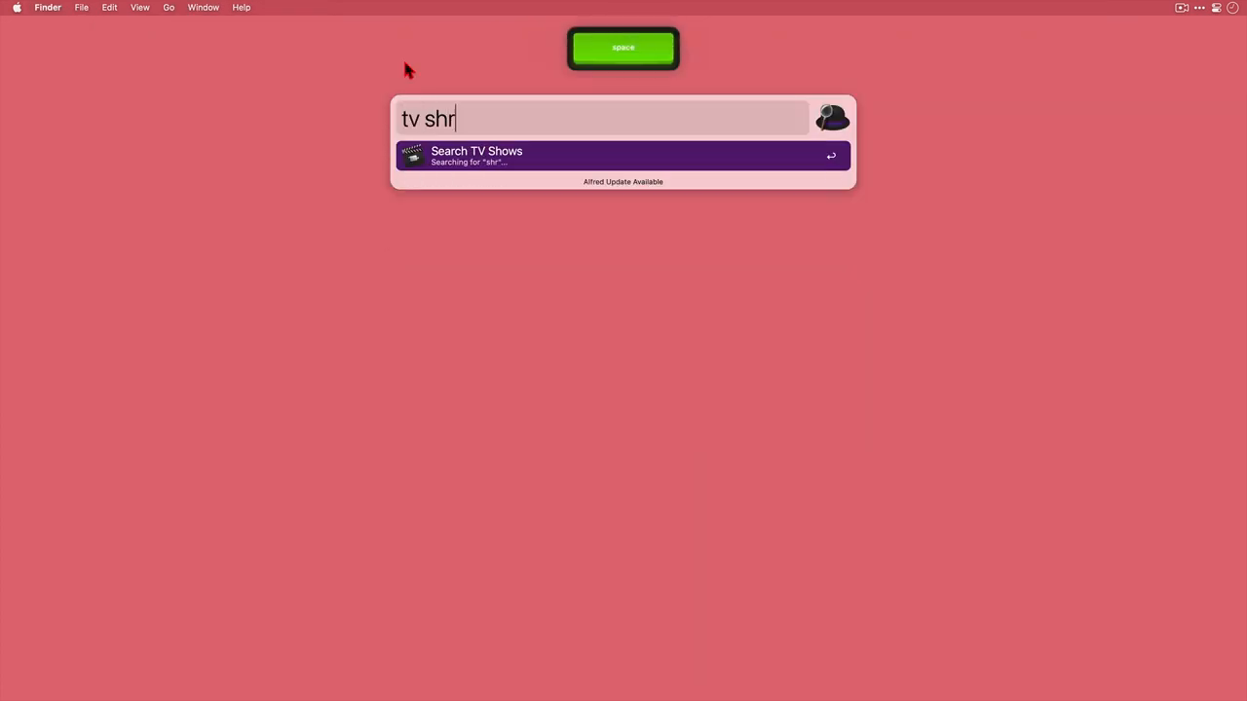
{"action": "type", "text": "ink"}
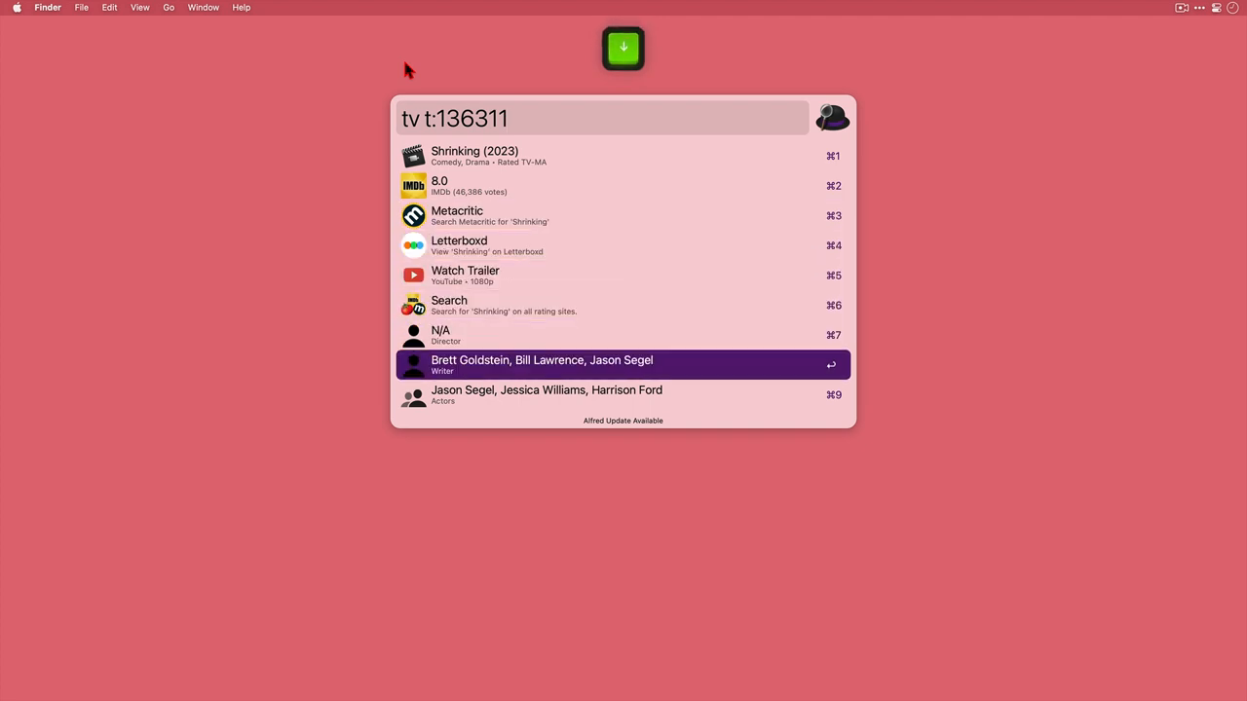
{"action": "key", "text": "down"}
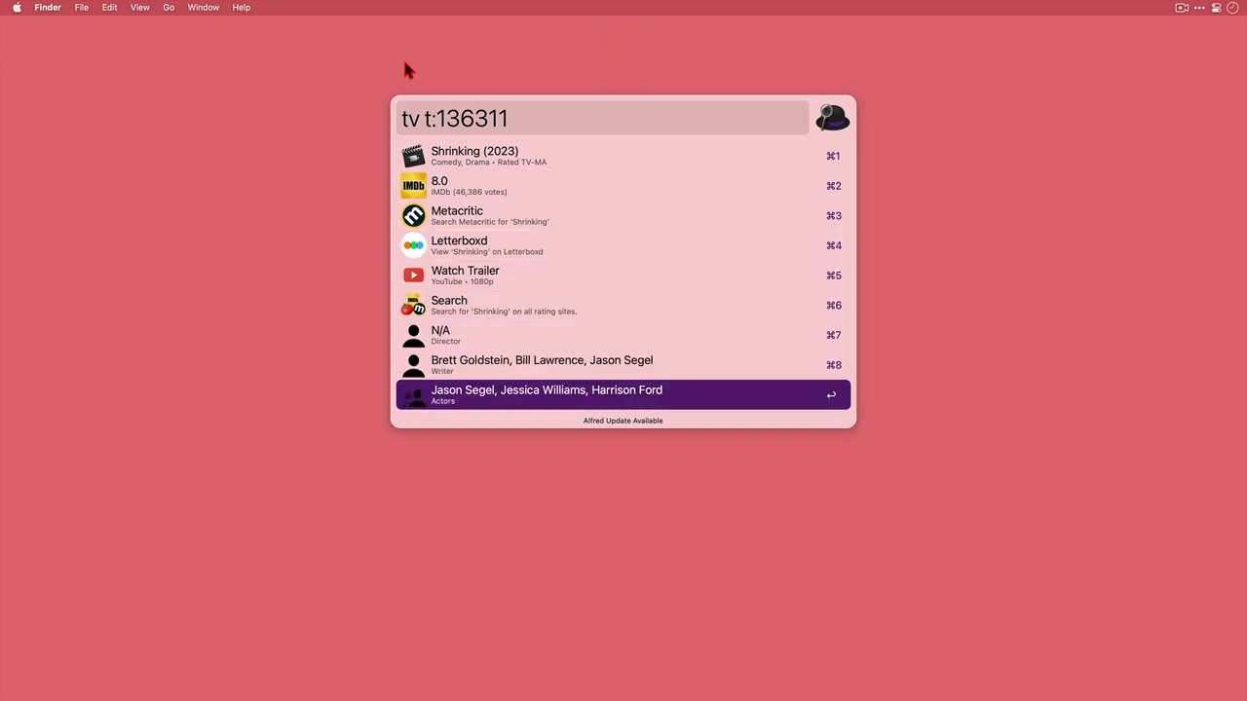